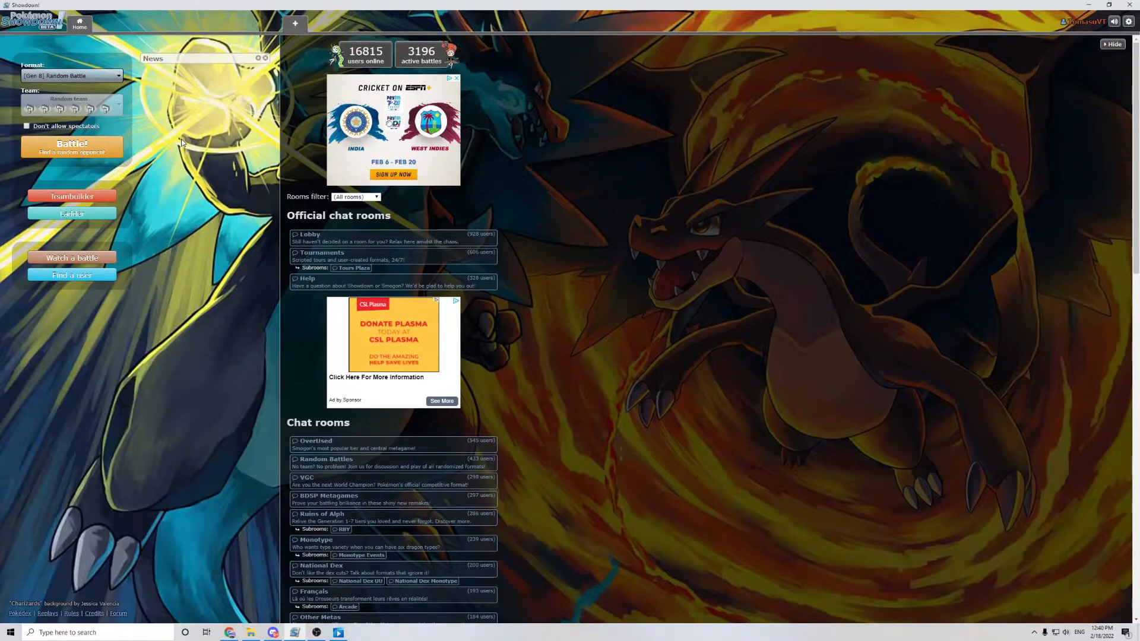
mouse_move(232, 138)
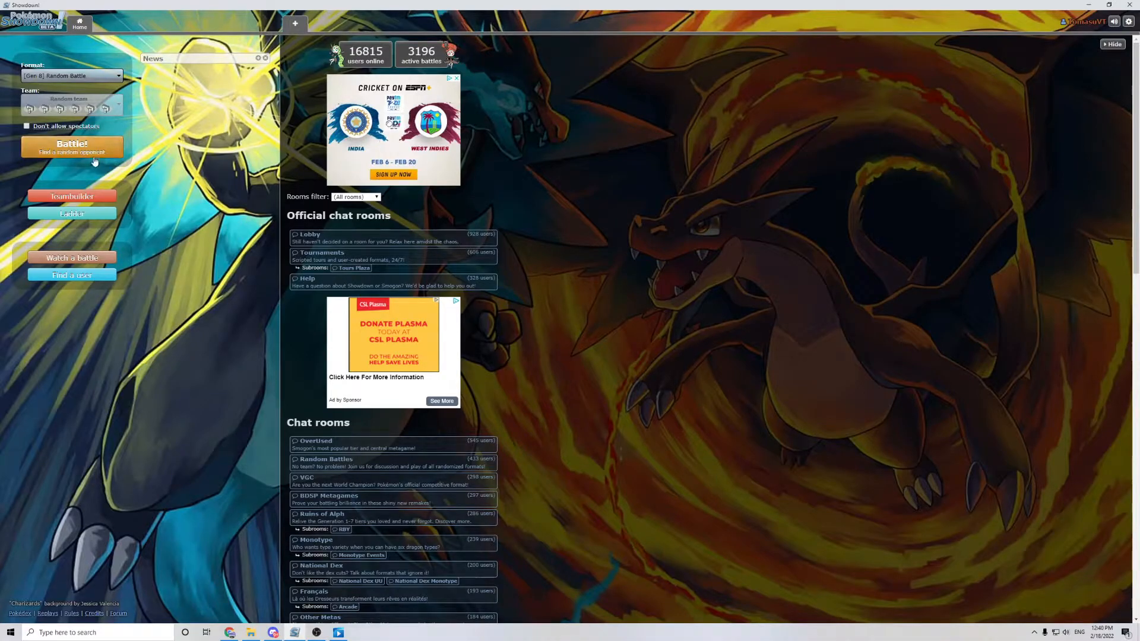
Step: Queue into a Gen 8 Random Battle against a random opponent
click(72, 148)
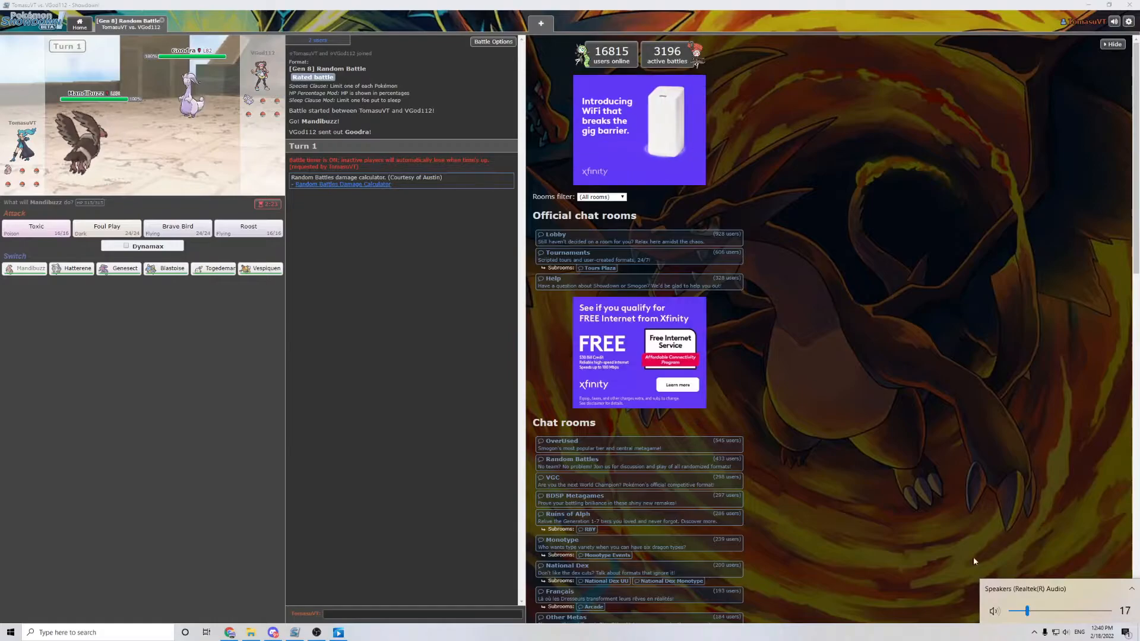
Step: Bring up the Random Battles damage calculator from the battle chat link
click(342, 184)
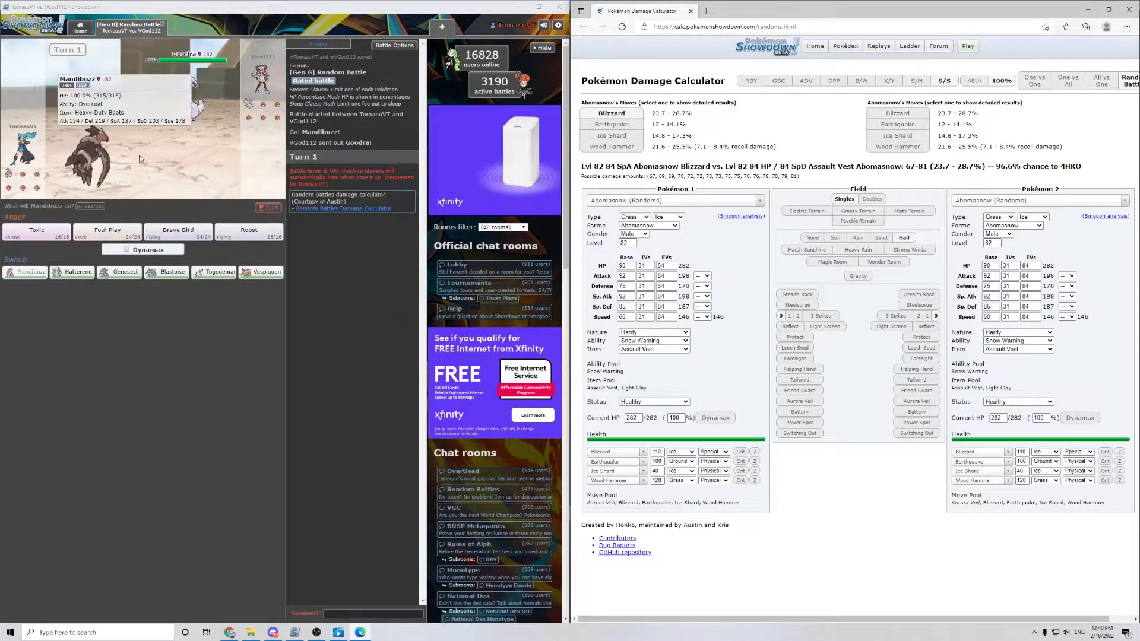
Step: Make Mandibuzz the calculator's first Pokémon so it faces Goodra
click(668, 199)
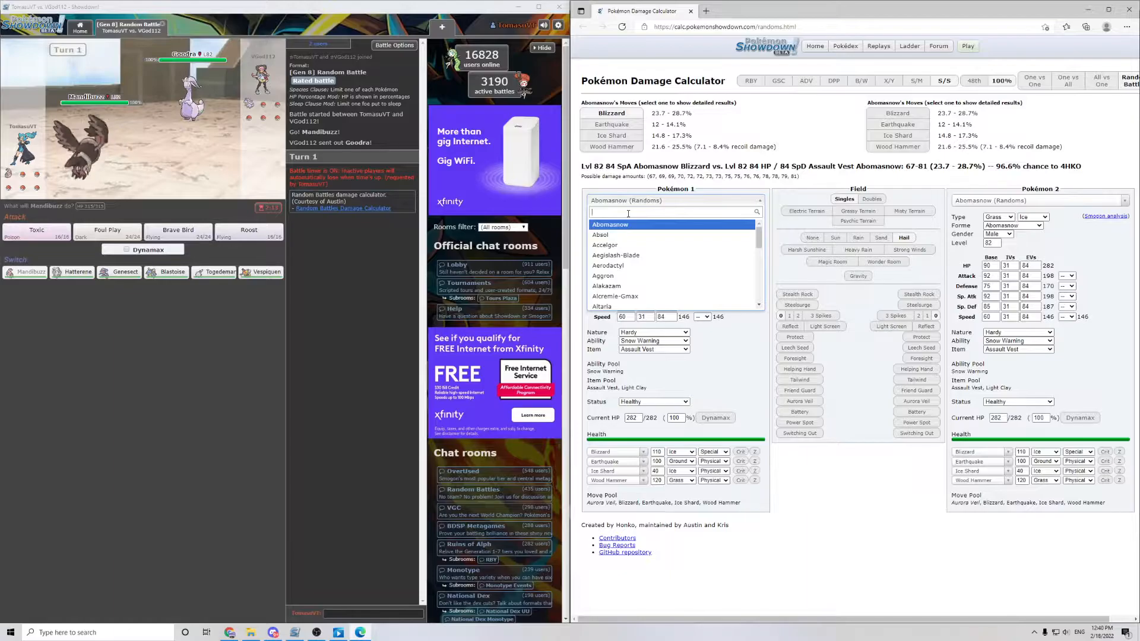
text(man)
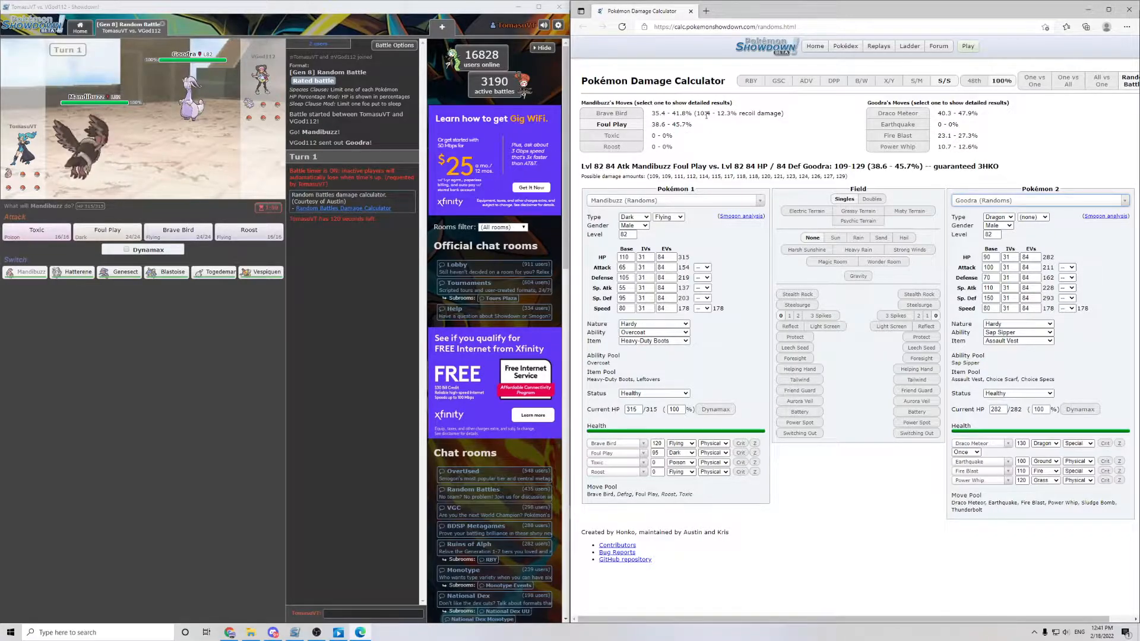
mouse_move(669, 136)
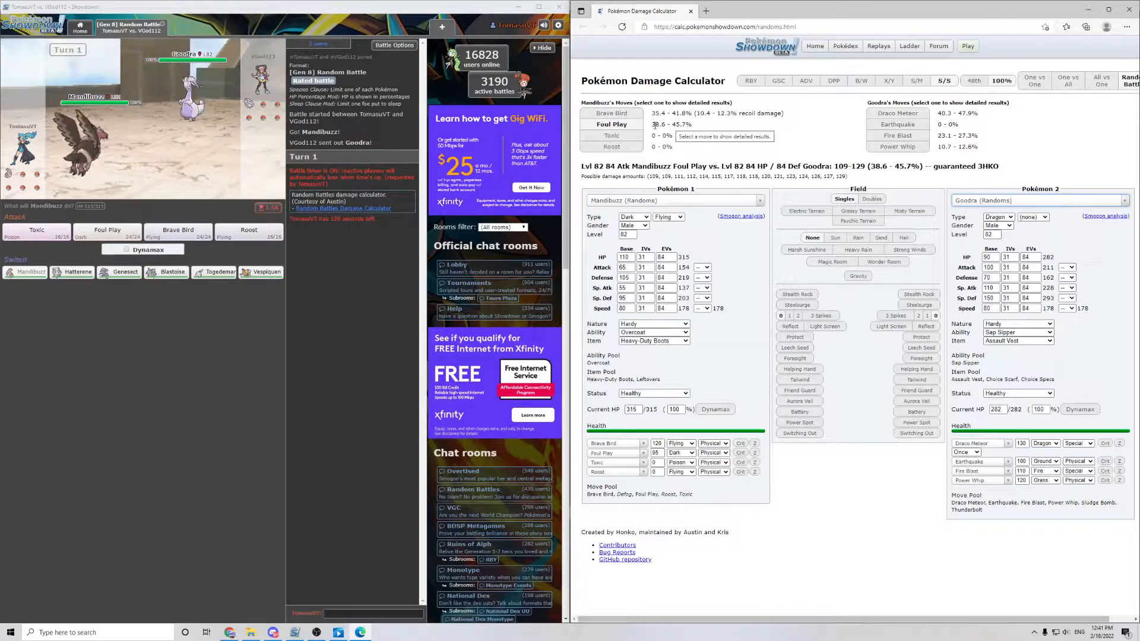
mouse_move(106, 234)
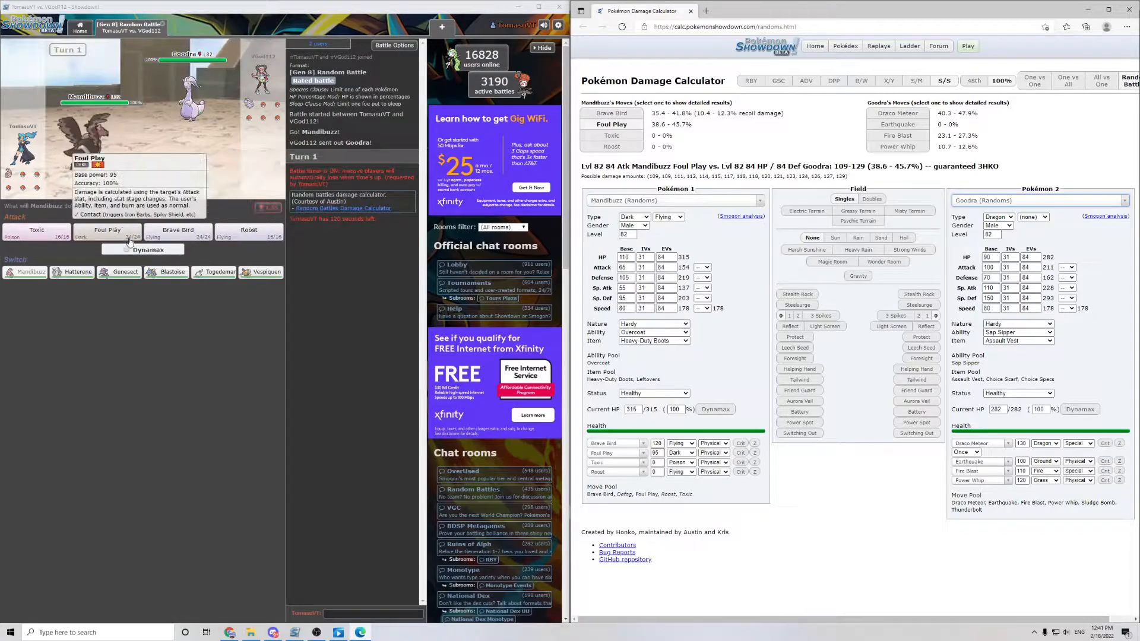
Step: Hit Goodra with Foul Play, check its moves via /randbats, then switch to Togedemaru
click(106, 232)
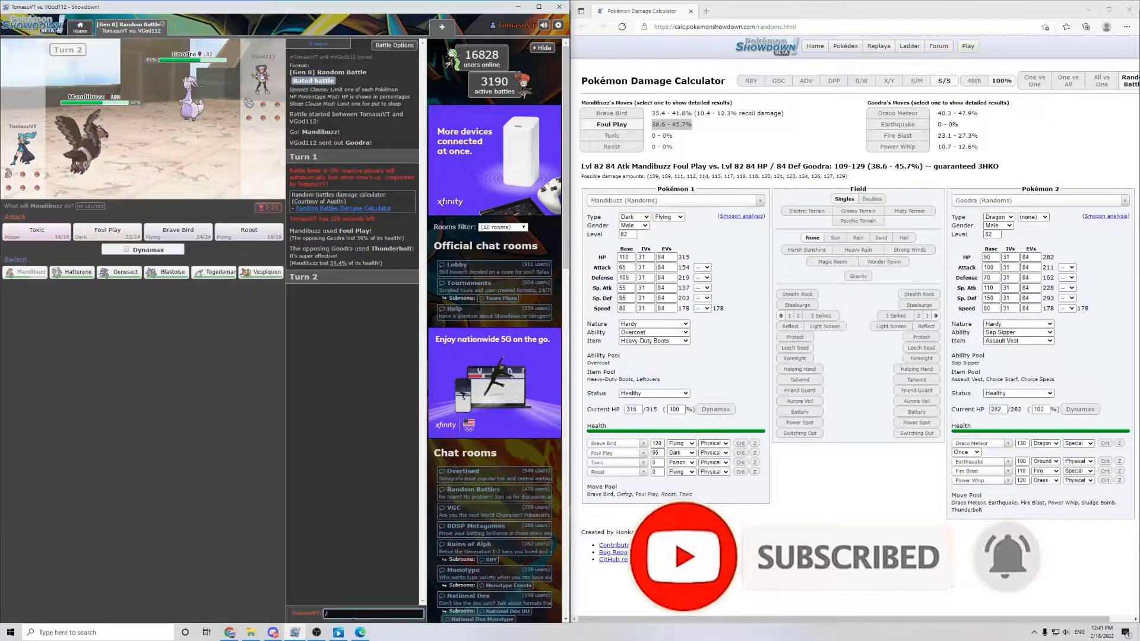
text(/randbats)
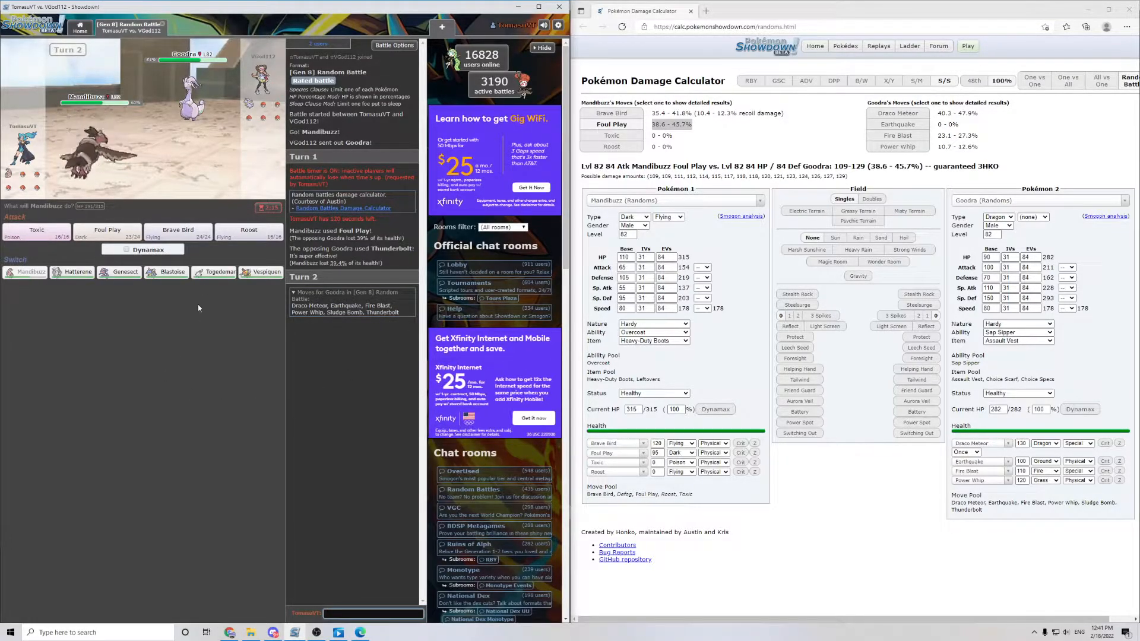
mouse_move(215, 271)
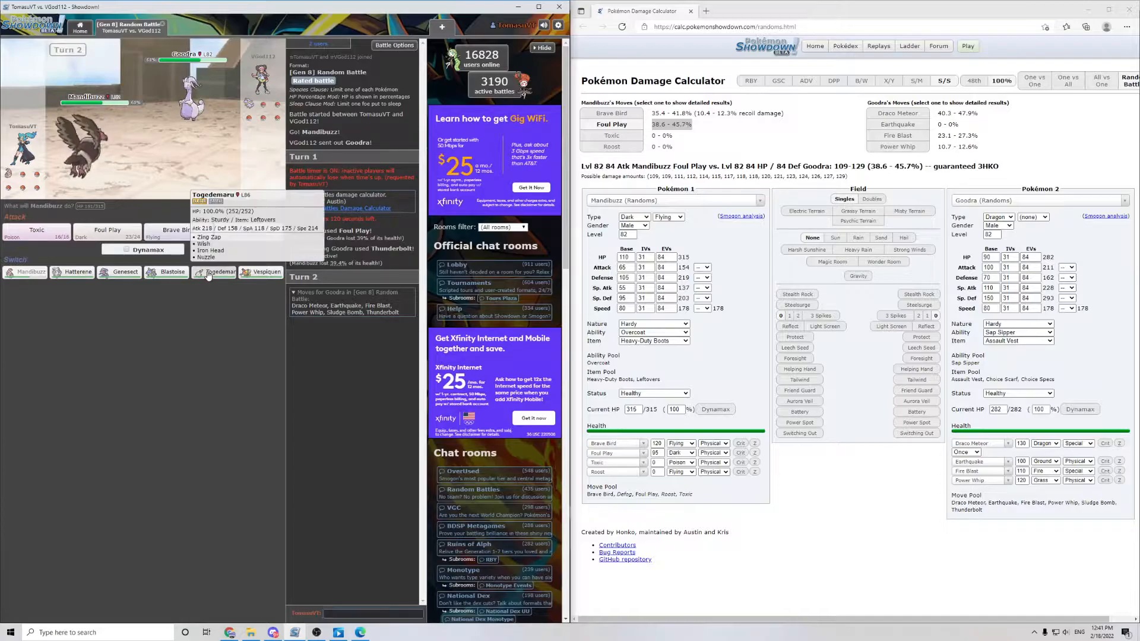
click(216, 272)
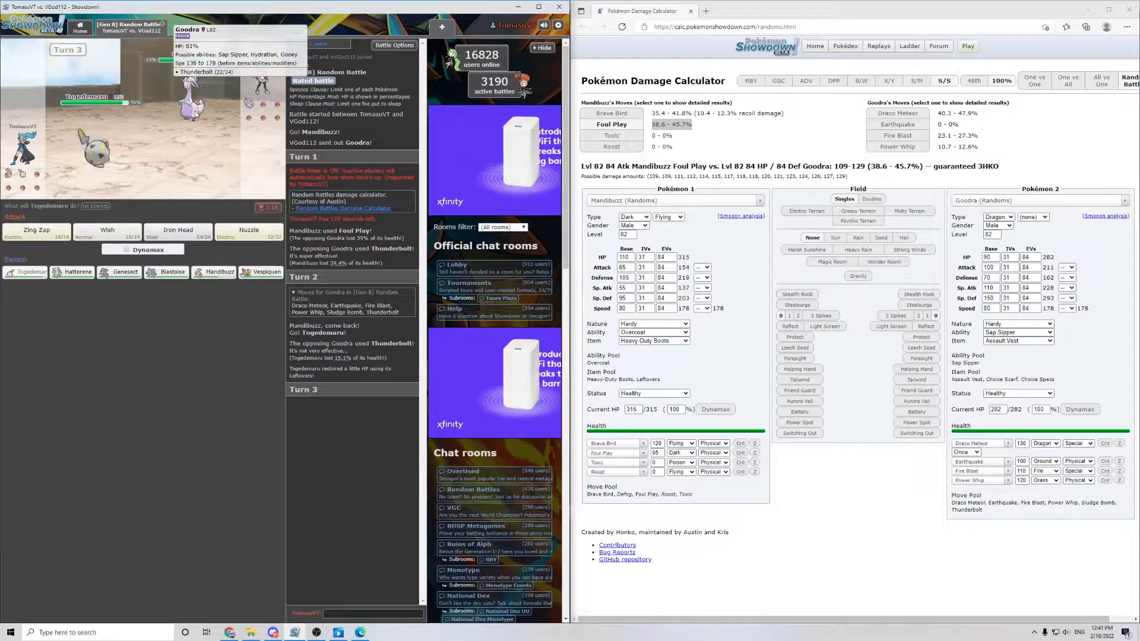
mouse_move(248, 234)
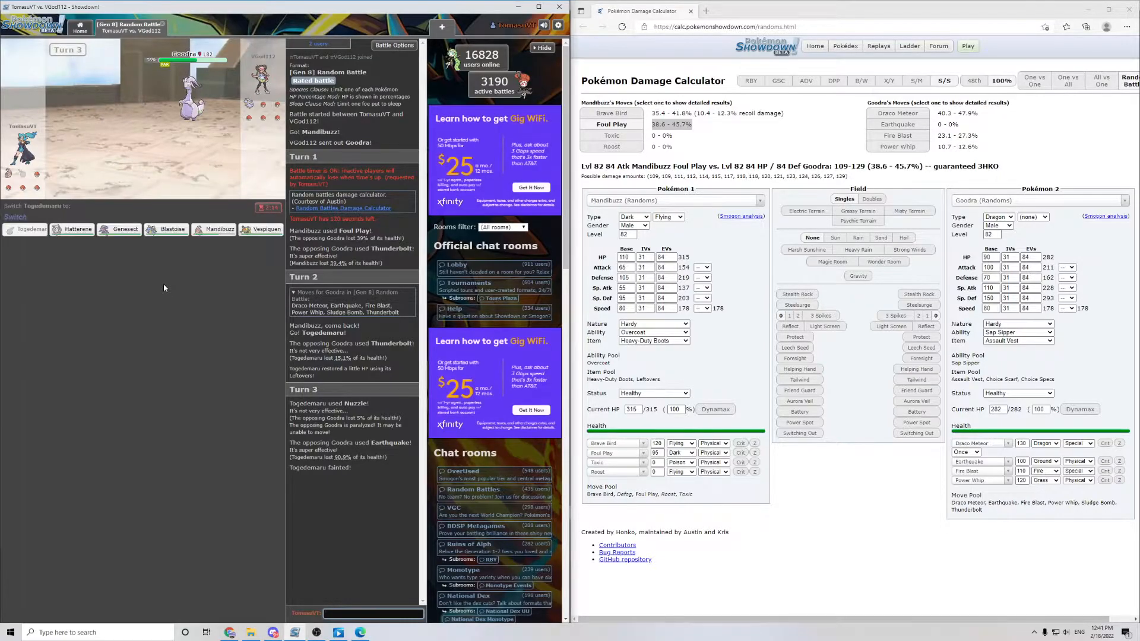
Step: Make Togedemaru the calculator's first Pokémon against Goodra
click(672, 199)
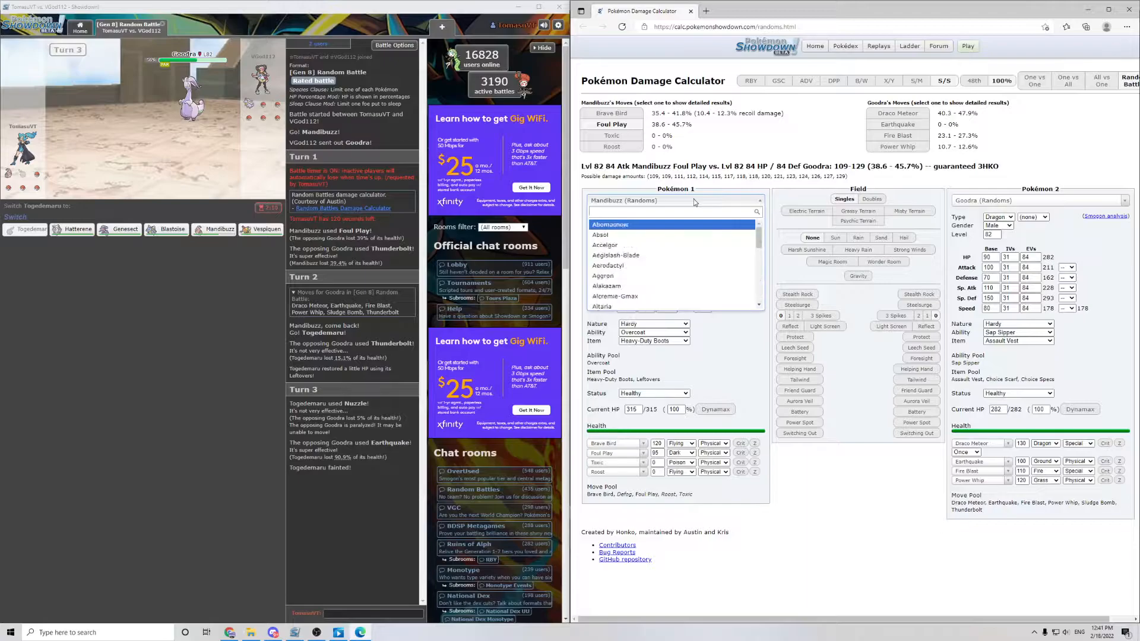
text(tog)
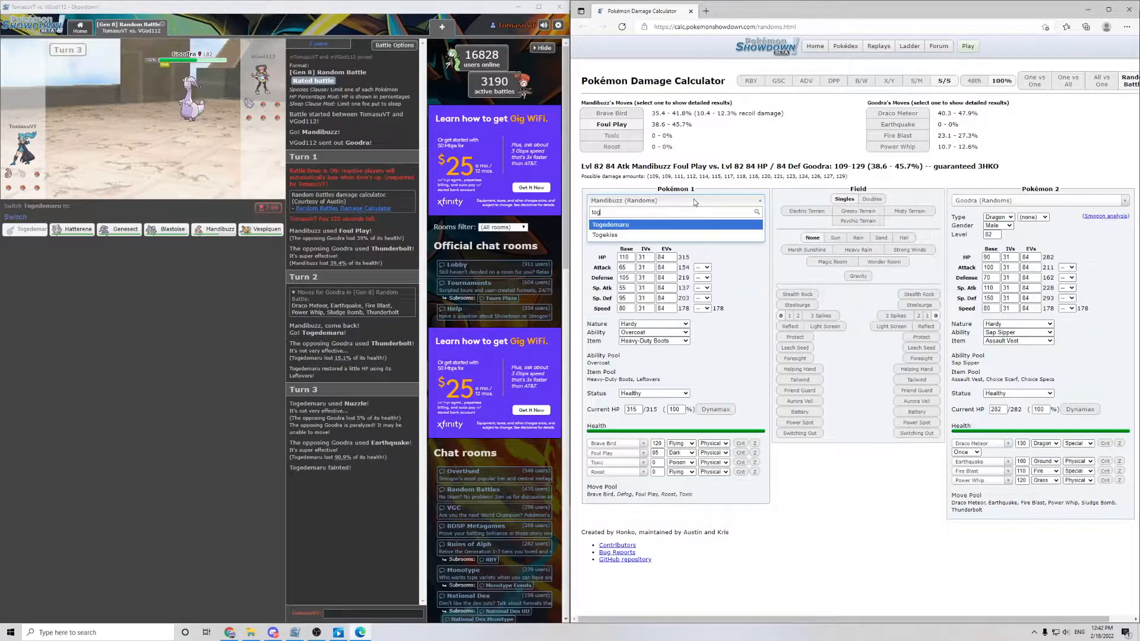
click(610, 224)
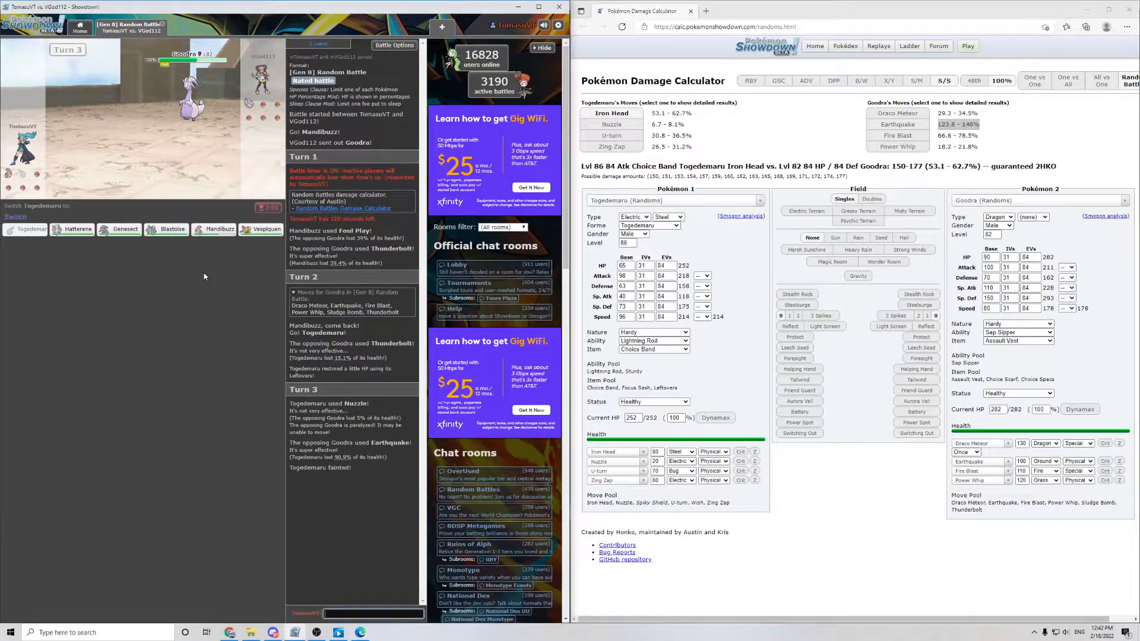
mouse_move(218, 229)
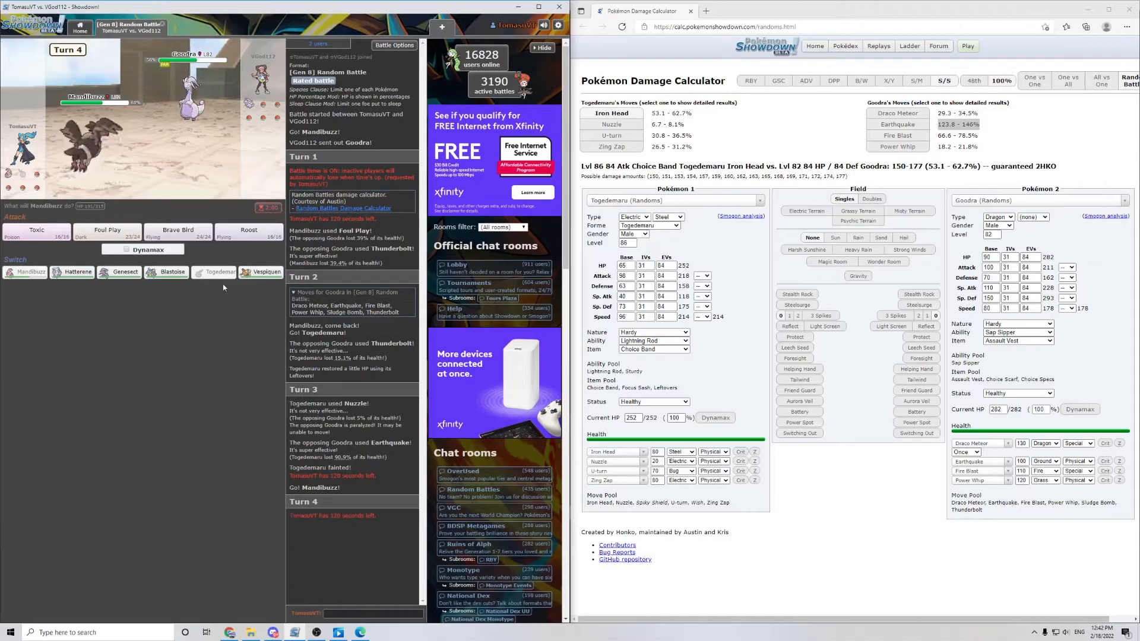
mouse_move(248, 231)
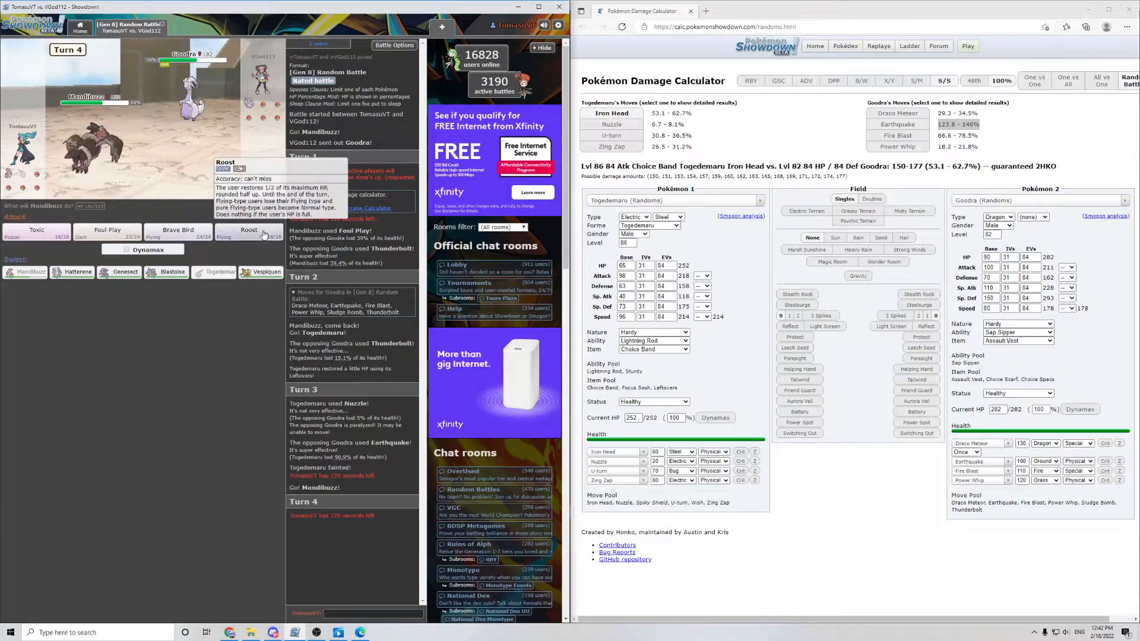
Step: Heal Mandibuzz with Roost, then knock out Goodra with Foul Play
click(249, 232)
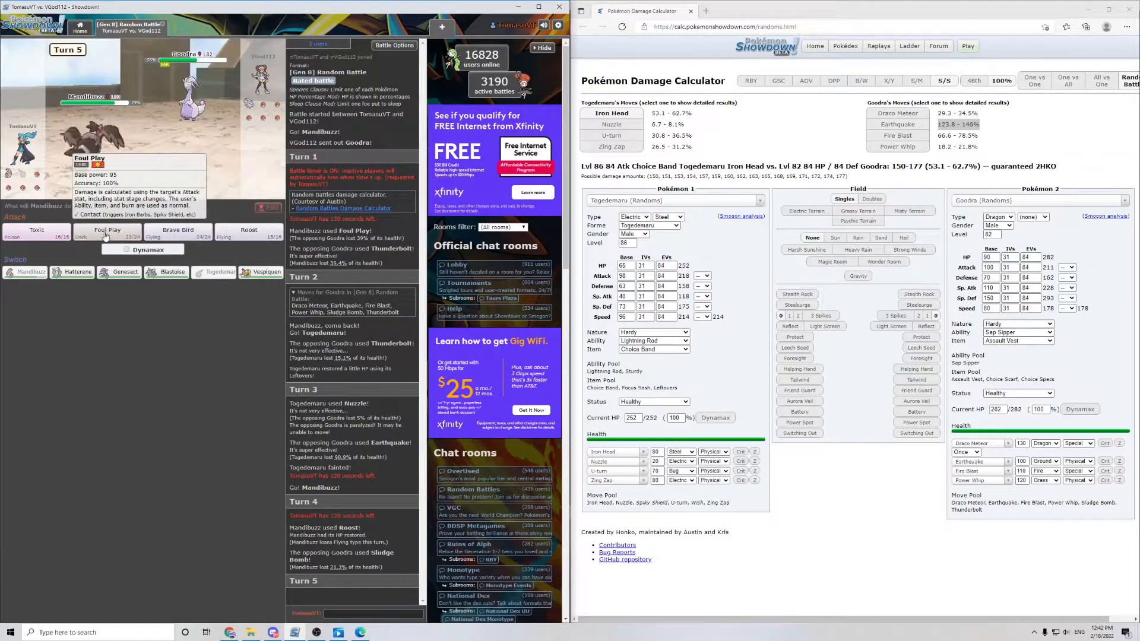
click(106, 230)
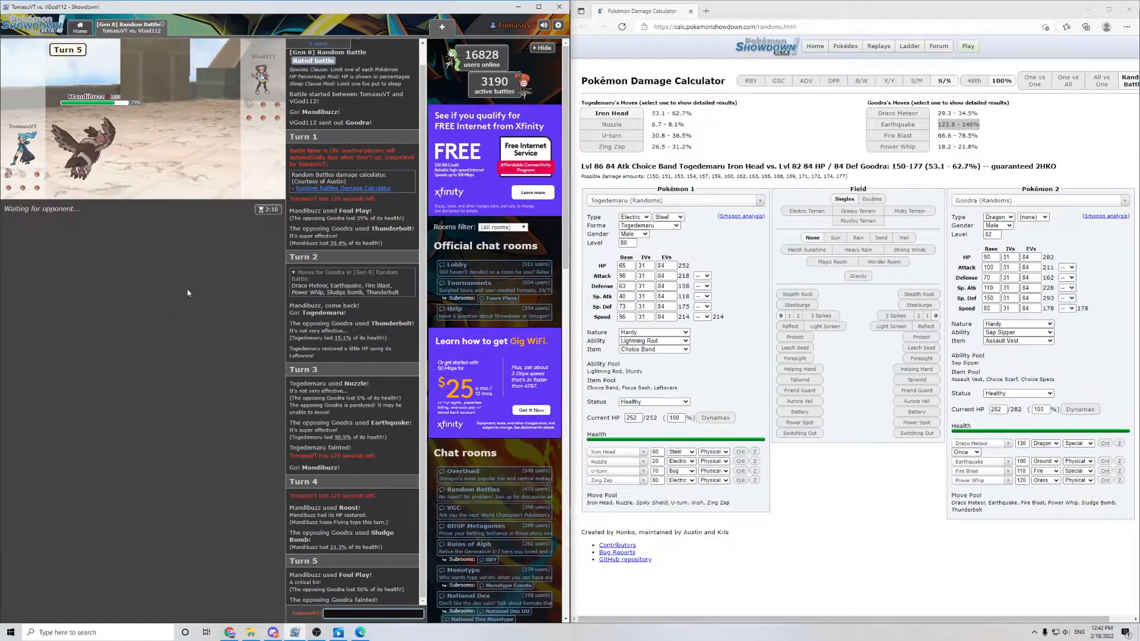
Step: Make Mandibuzz the calculator's first Pokémon again
click(672, 199)
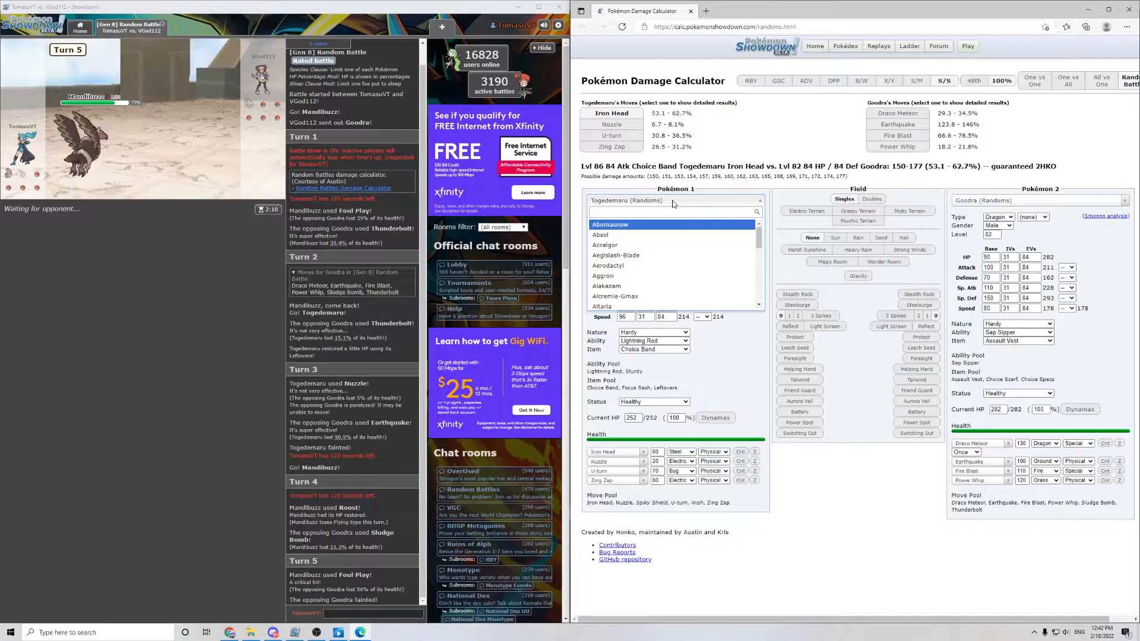
text(ma)
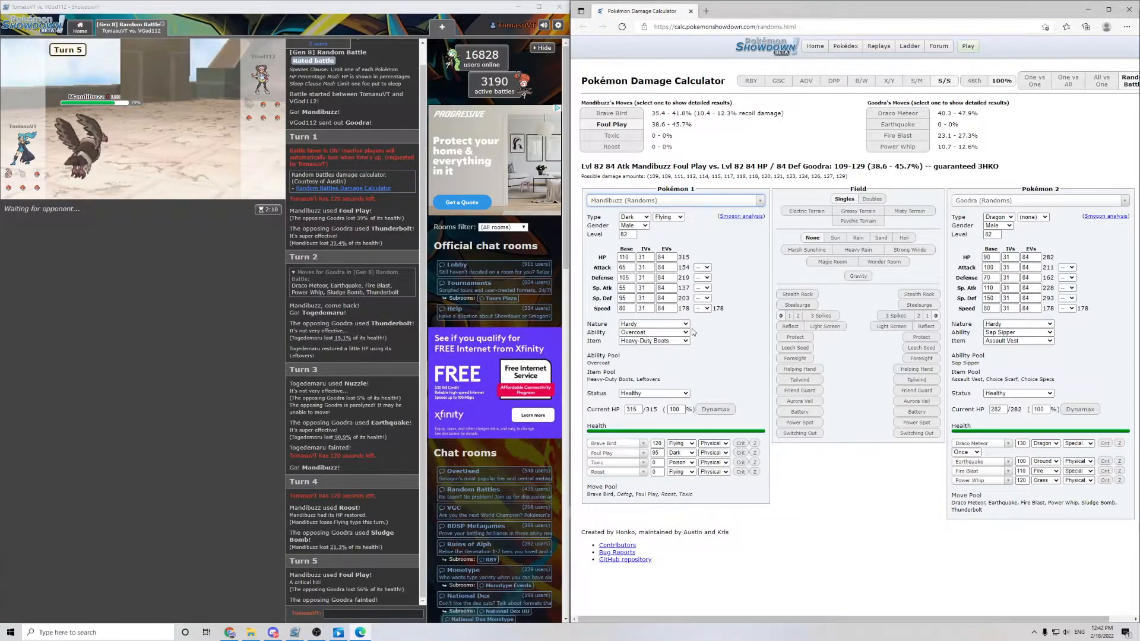
mouse_move(718, 300)
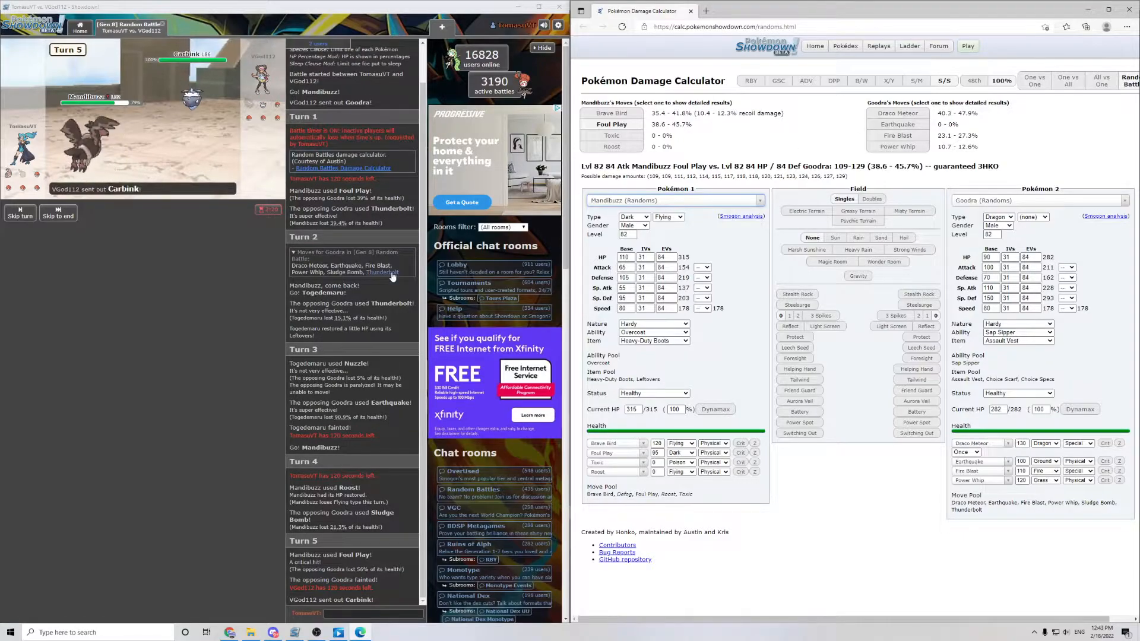
Step: Change the calculator's second Pokémon to Carbink
click(1035, 200)
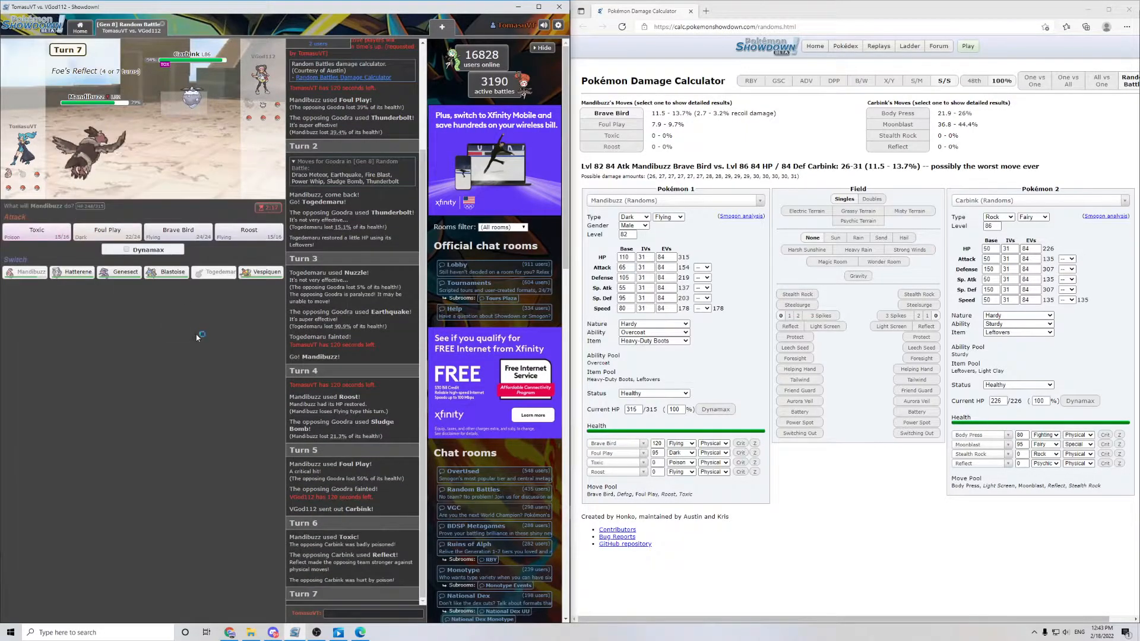
mouse_move(166, 272)
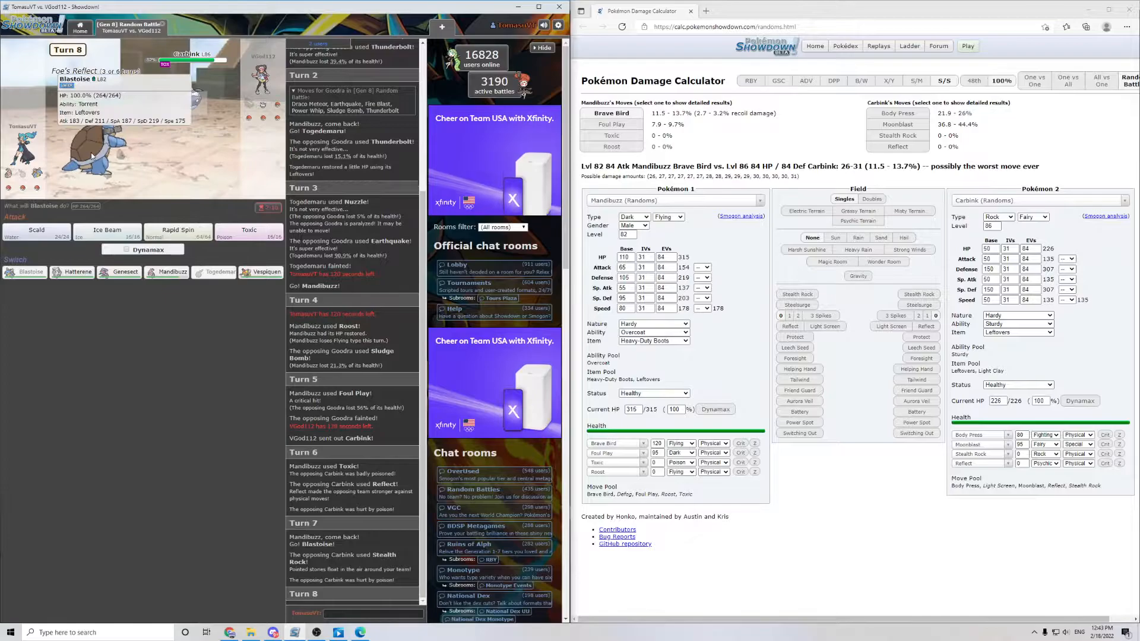
mouse_move(176, 233)
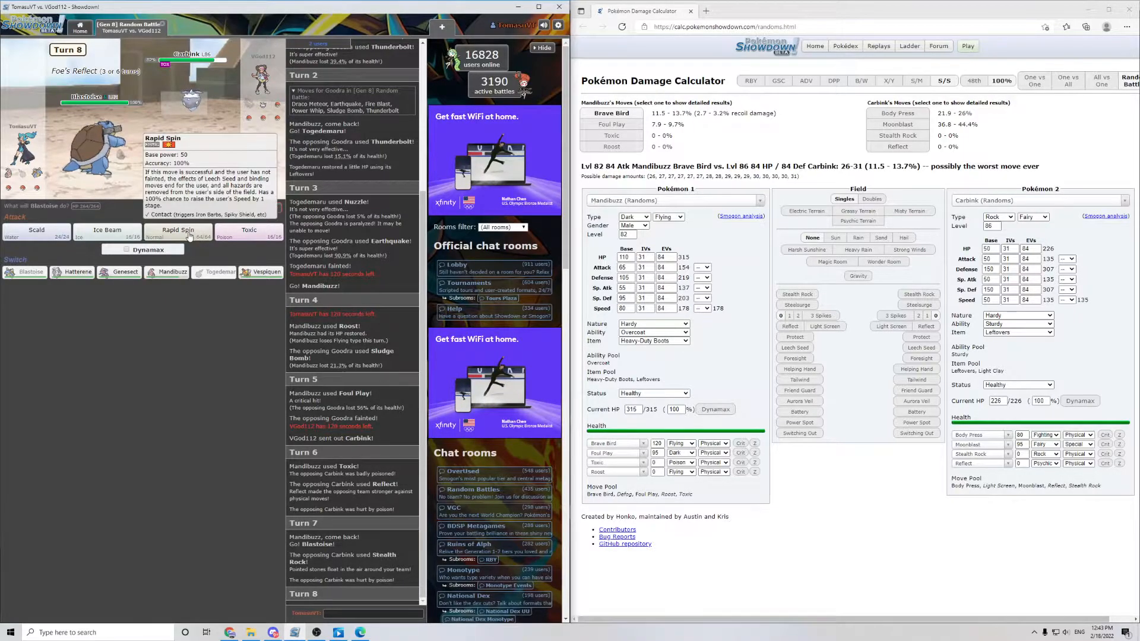
Step: Clear Stealth Rock with Blastoise's Rapid Spin, then hit Carbink with Scald
click(178, 230)
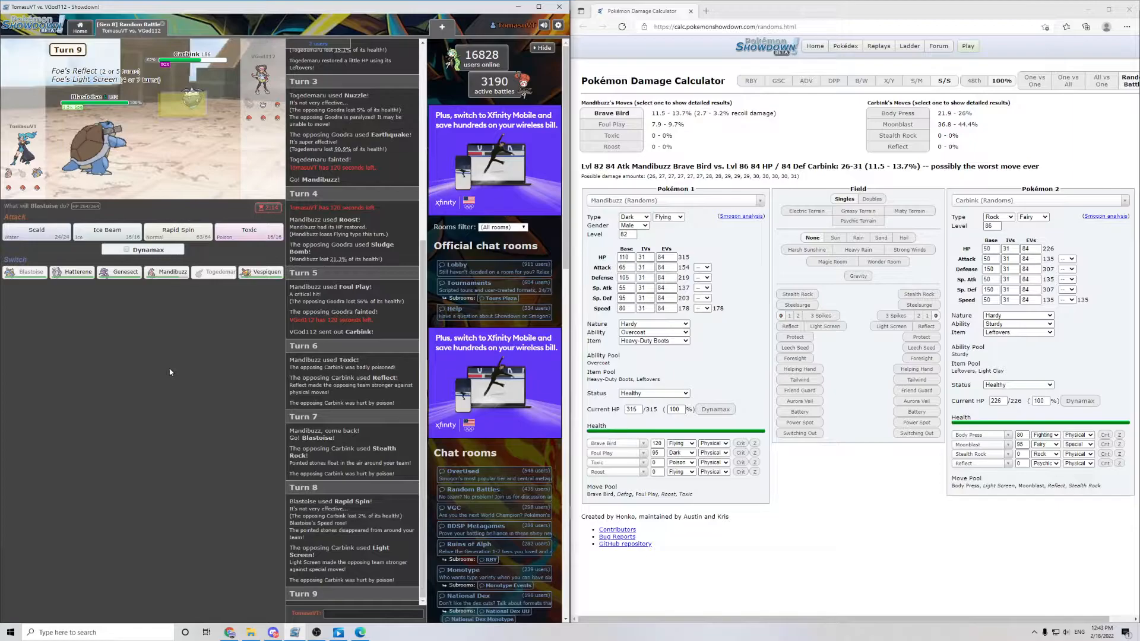
click(37, 232)
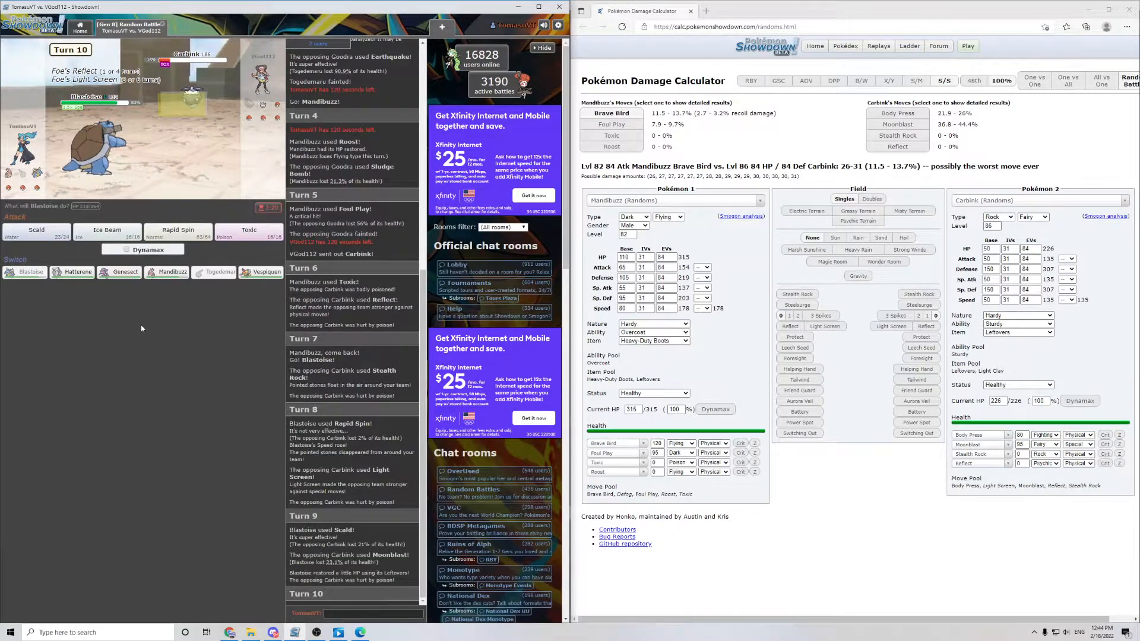
mouse_move(177, 233)
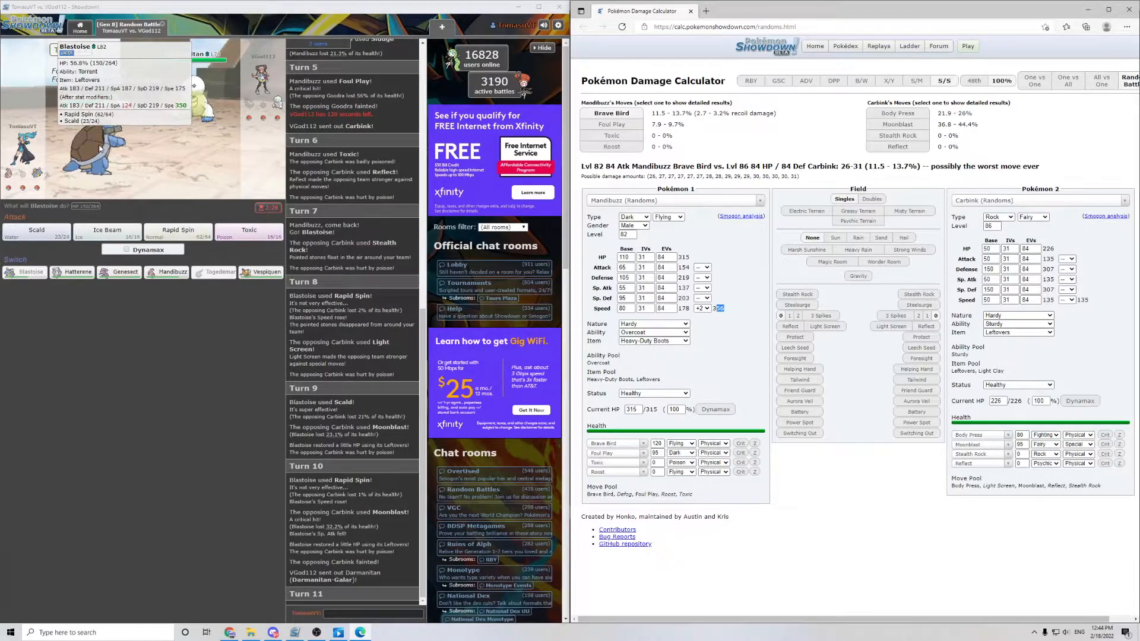
Step: Make Blastoise the calculator's first Pokémon against Galarian Darmanitan
click(668, 199)
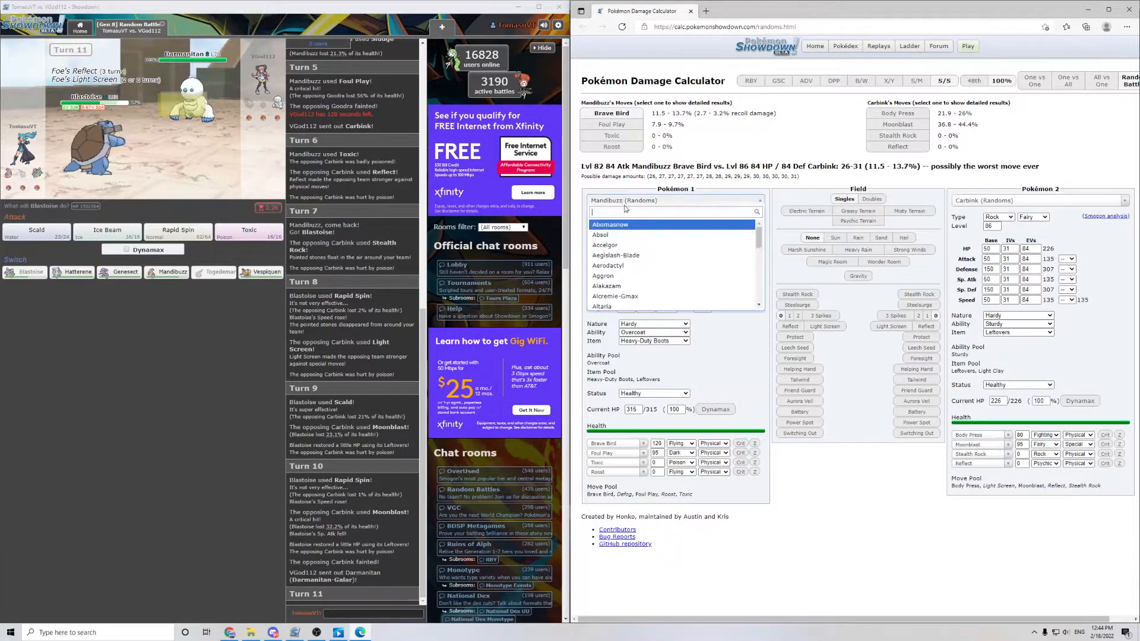
text(b)
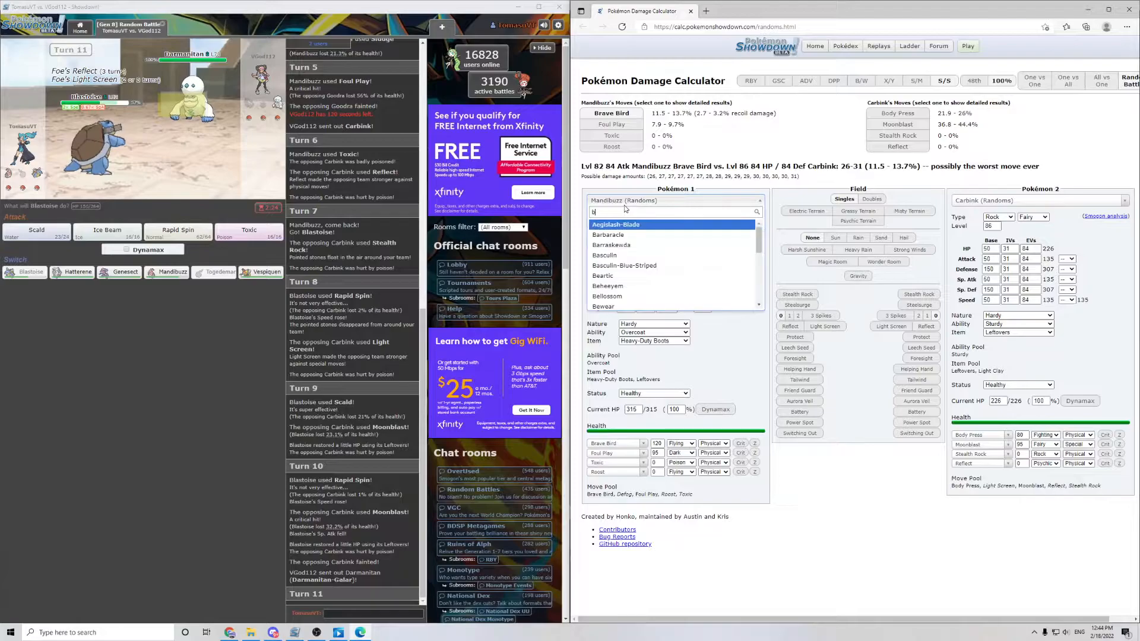
text(l)
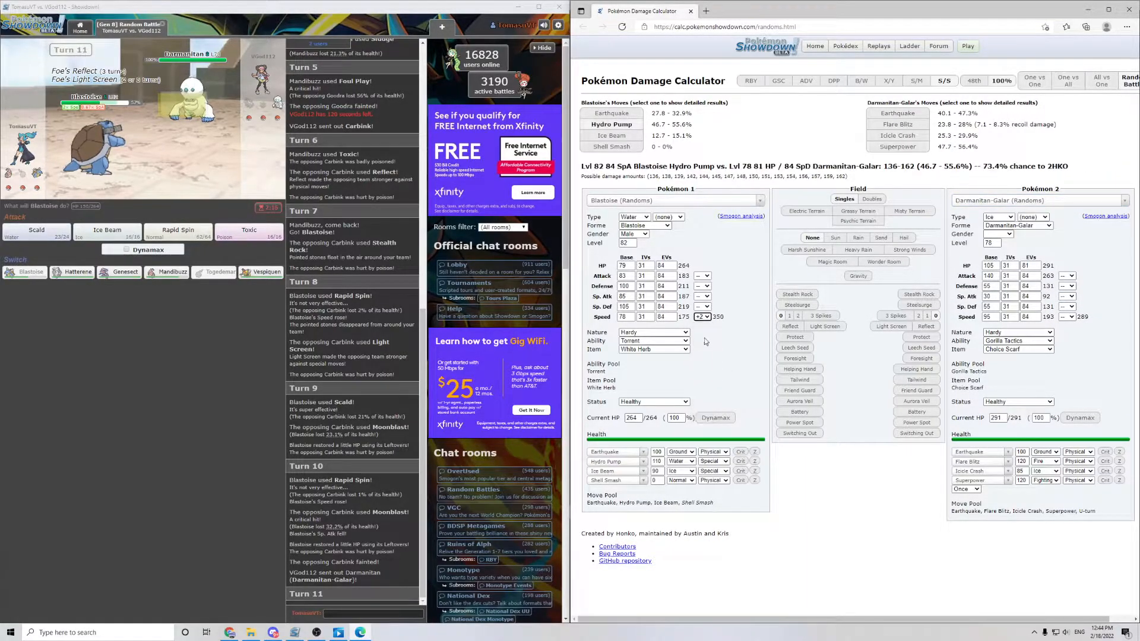
Step: Set Blastoise's Sp. Atk to -1 and enable Light Screen on Galarian Darmanitan's side
click(700, 316)
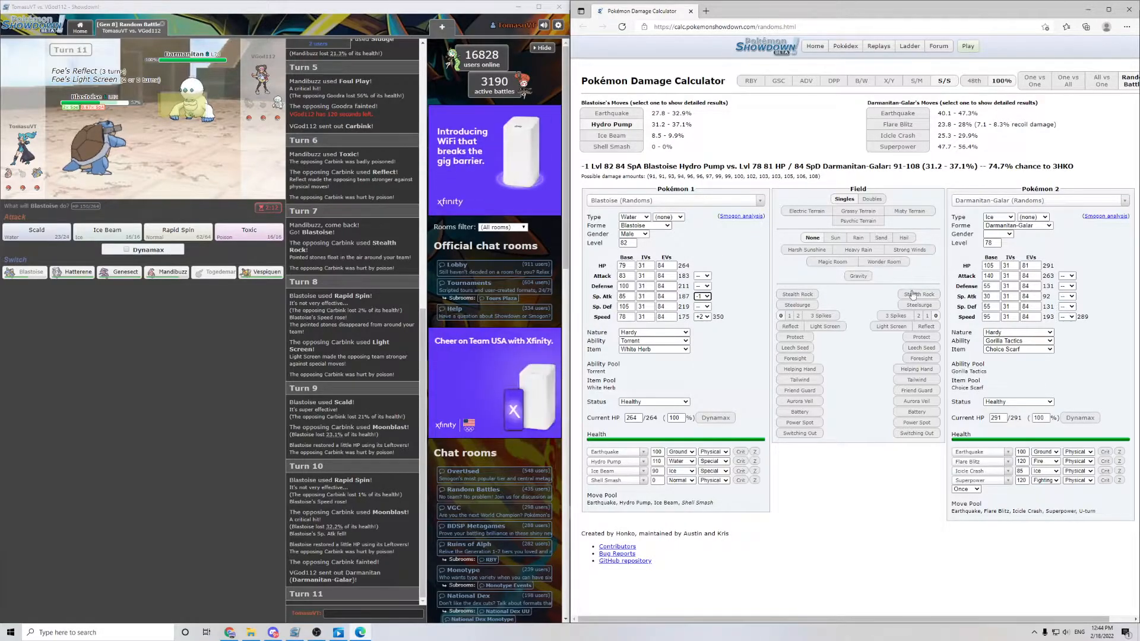
click(889, 325)
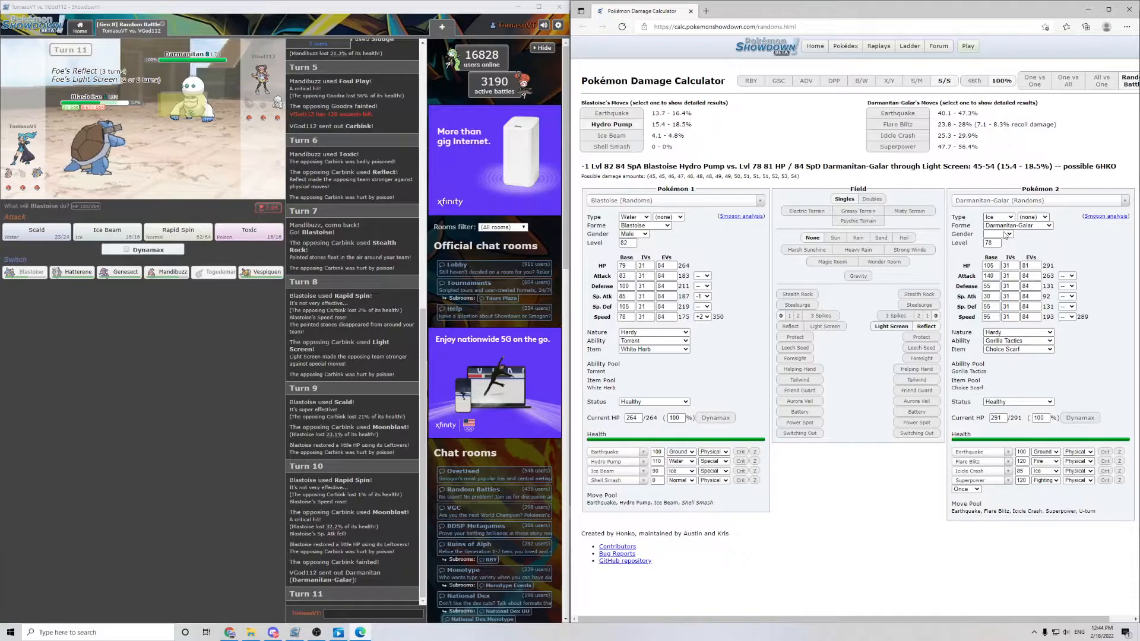
mouse_move(1003, 235)
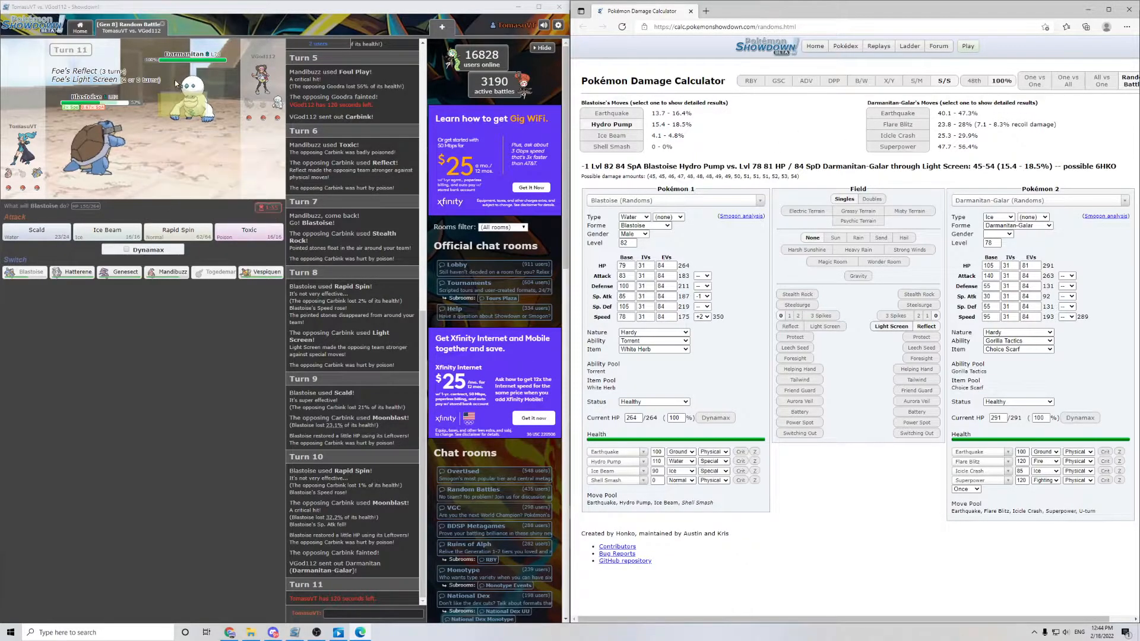
mouse_move(189, 95)
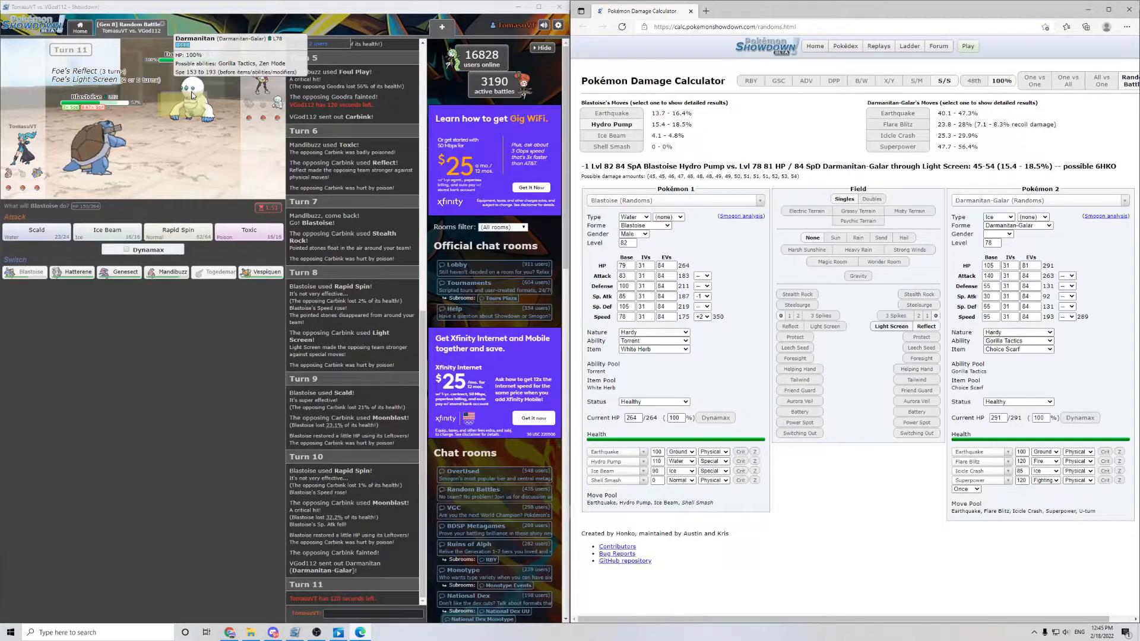
mouse_move(215, 423)
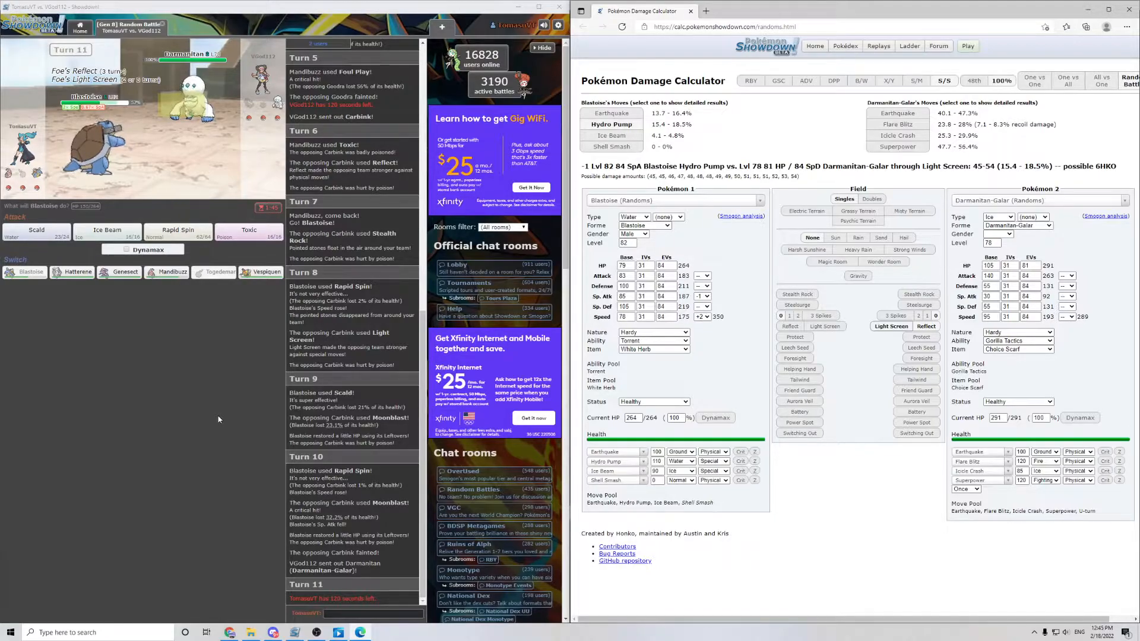
mouse_move(73, 272)
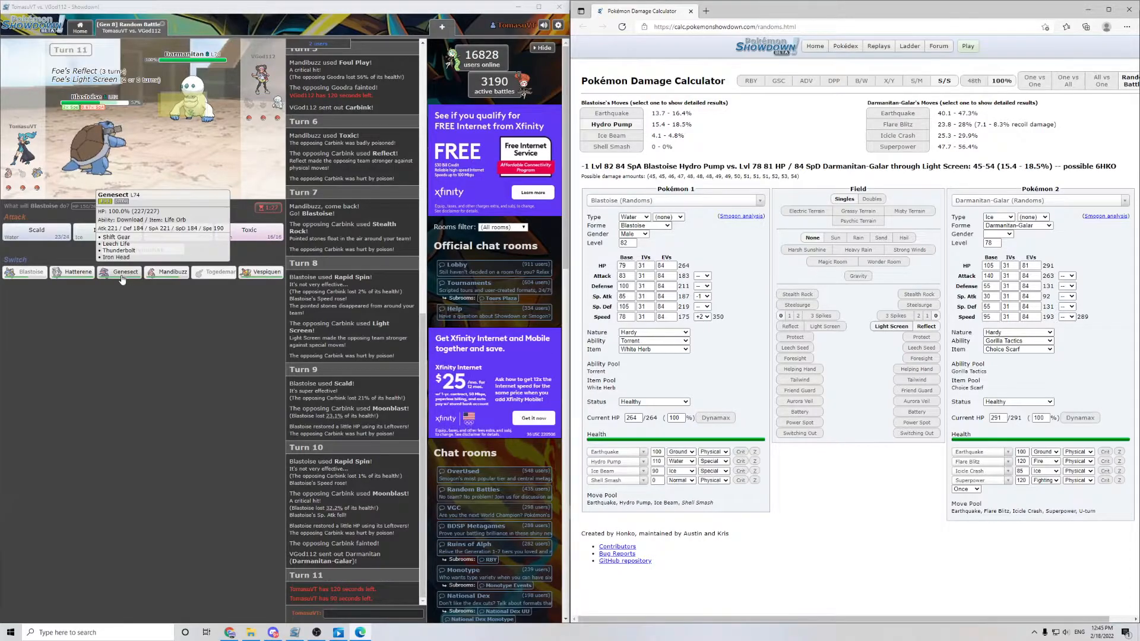
mouse_move(72, 275)
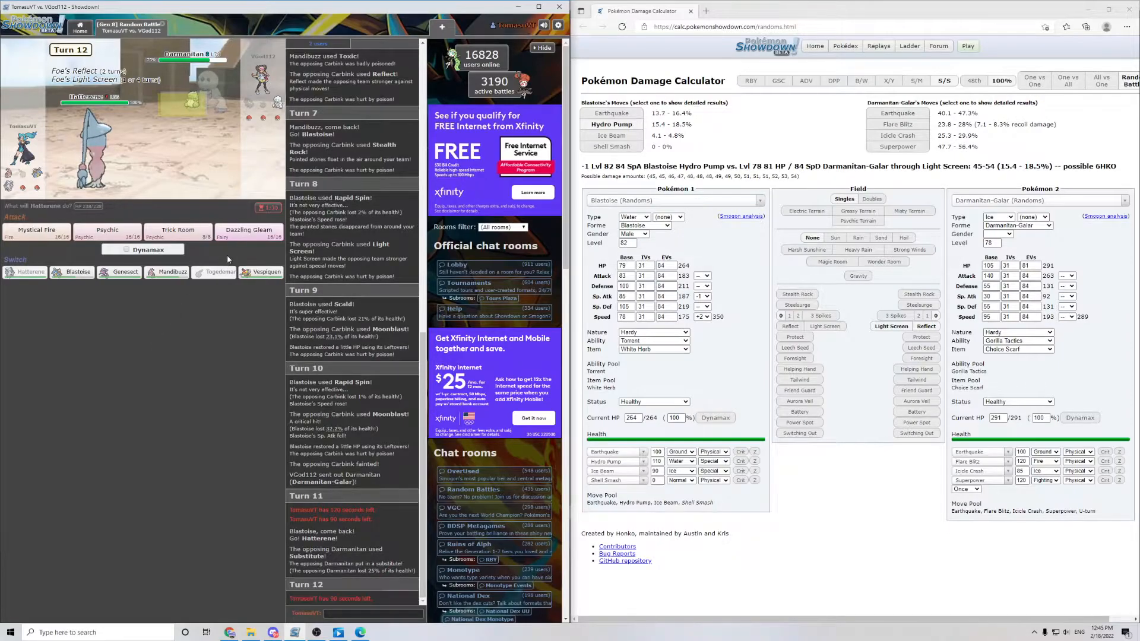
mouse_move(196, 95)
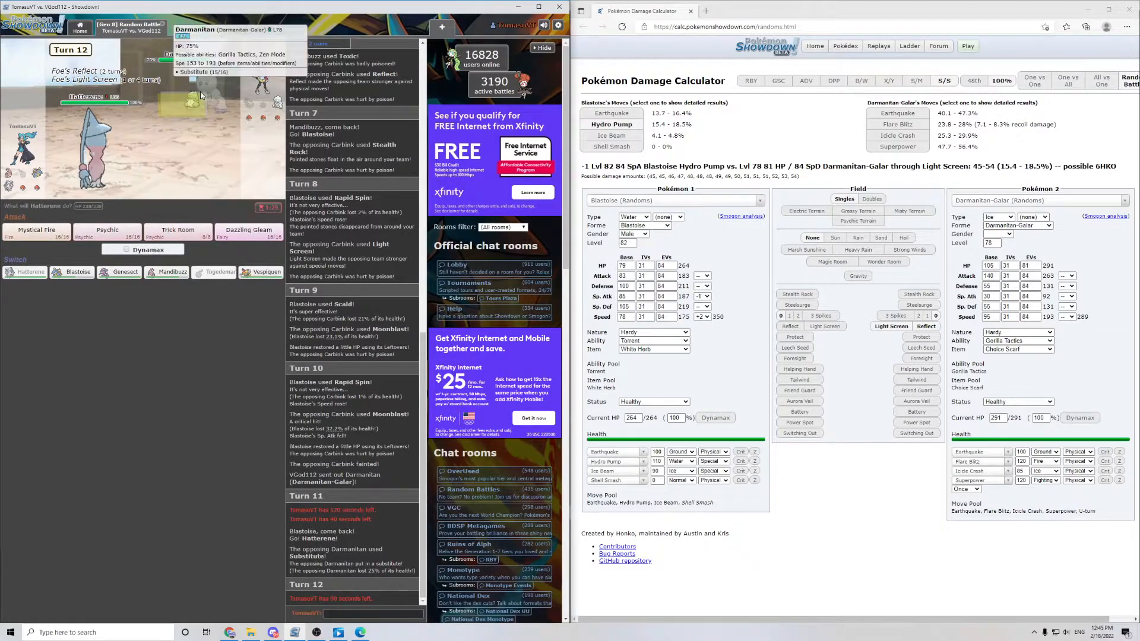
mouse_move(265, 271)
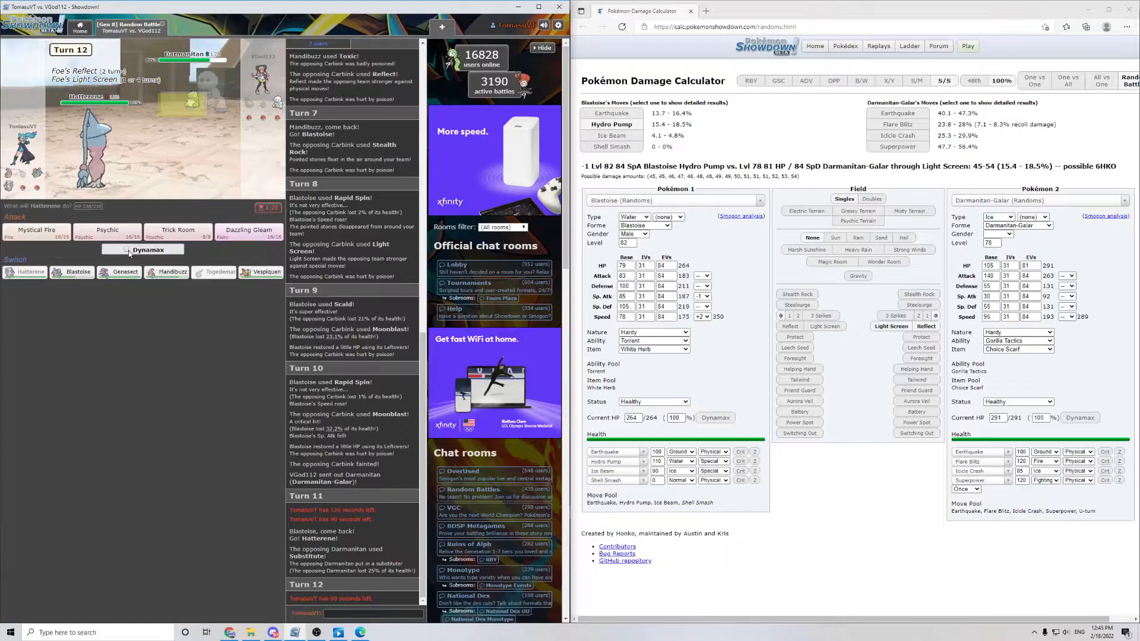
mouse_move(212, 95)
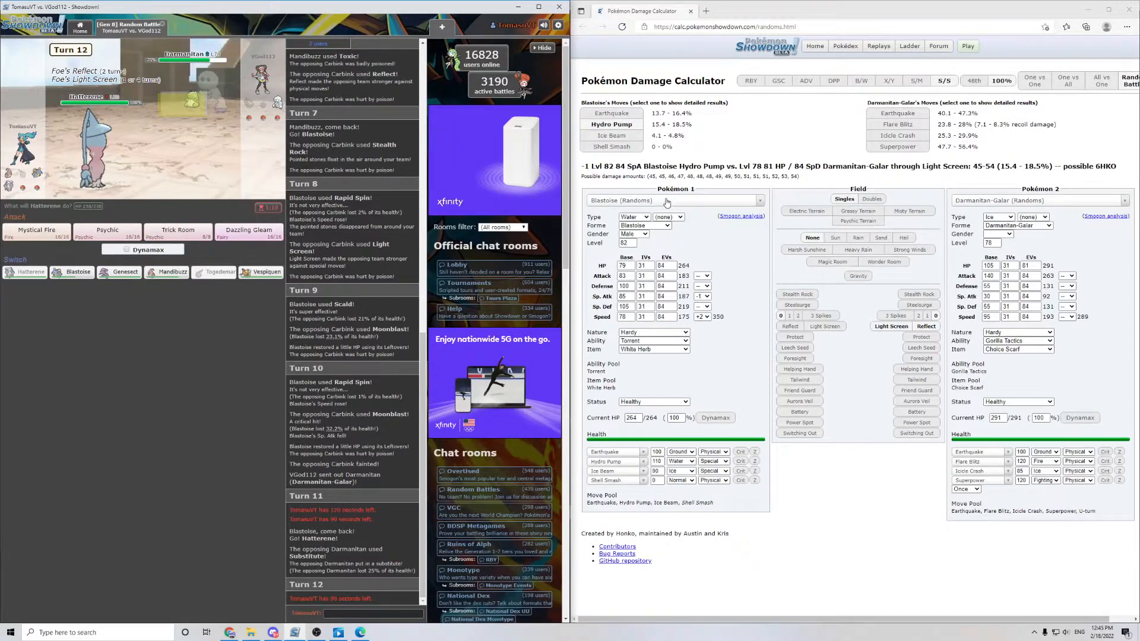
Step: Load Hatterene-Gmax as Pokémon 1 in the calculator
text(ha)
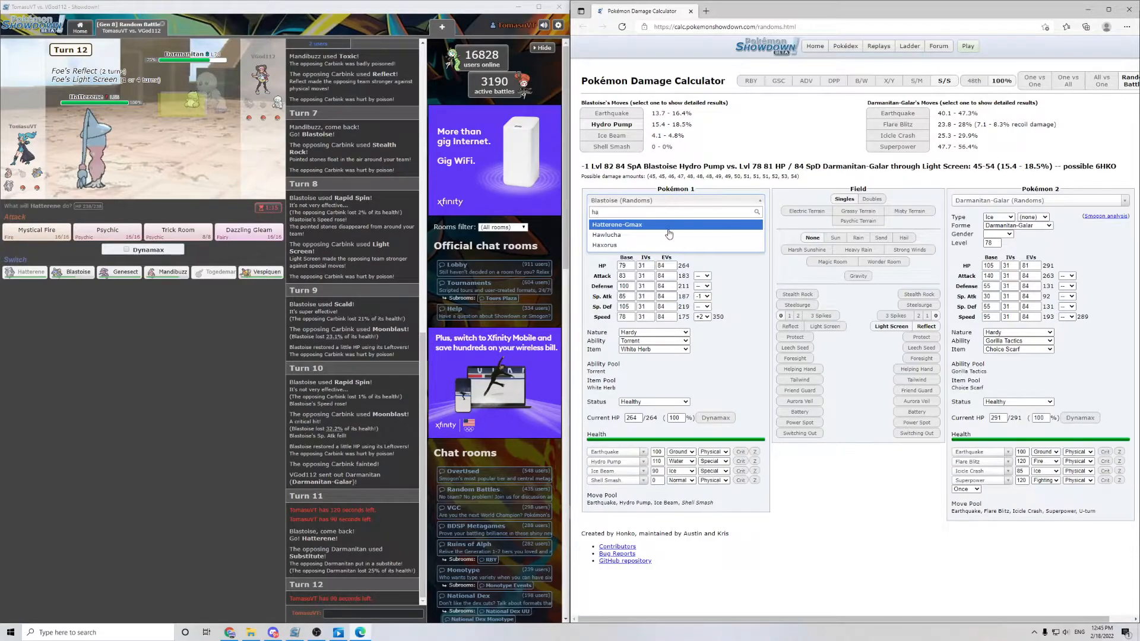
click(616, 224)
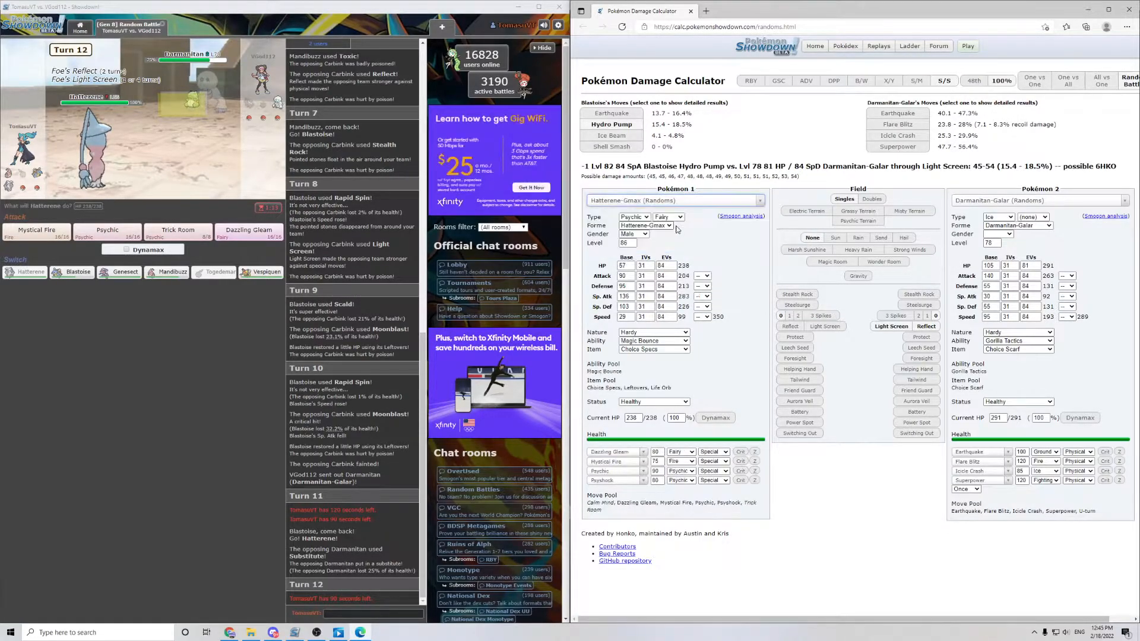
Step: Dynamax Hatterene in battle and attack with G-Max Smite
click(125, 249)
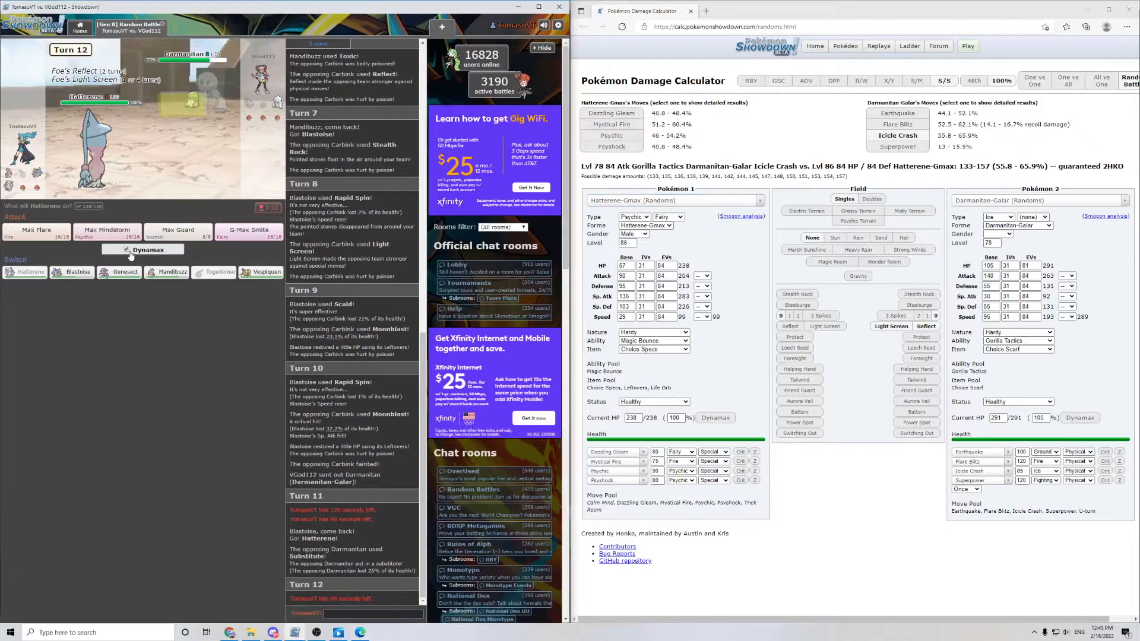
mouse_move(249, 233)
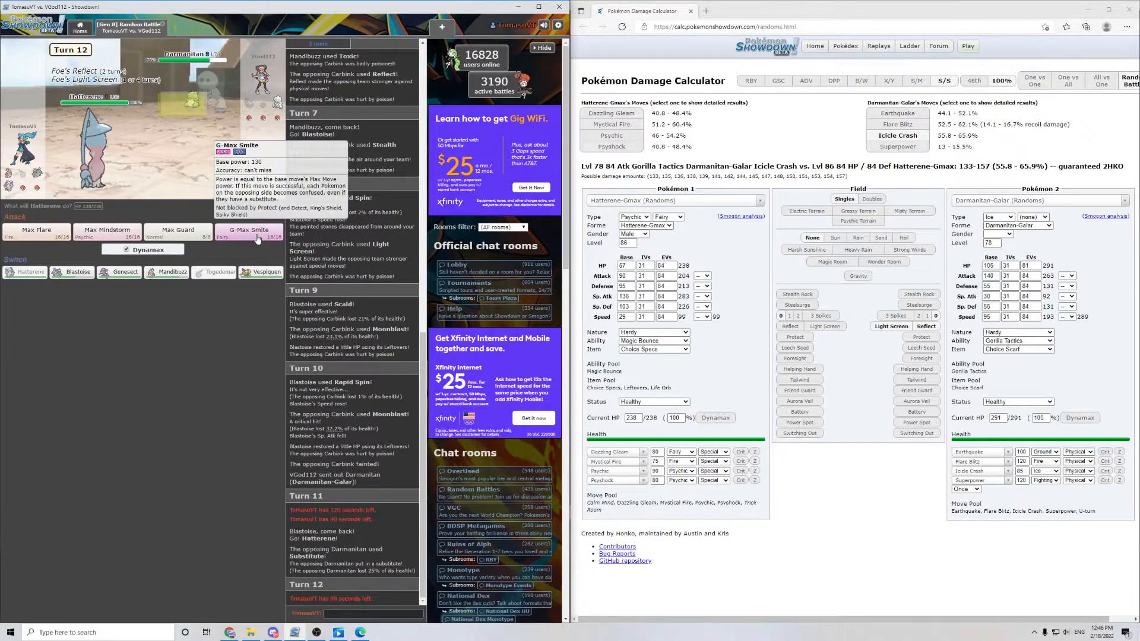
click(247, 230)
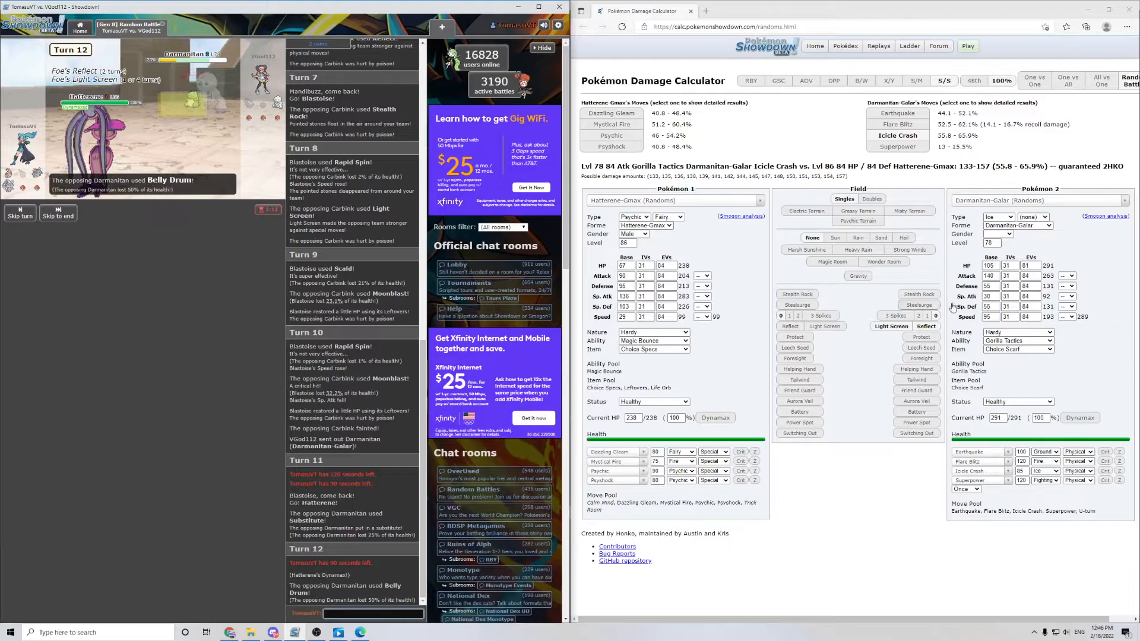
click(1067, 275)
text(d)
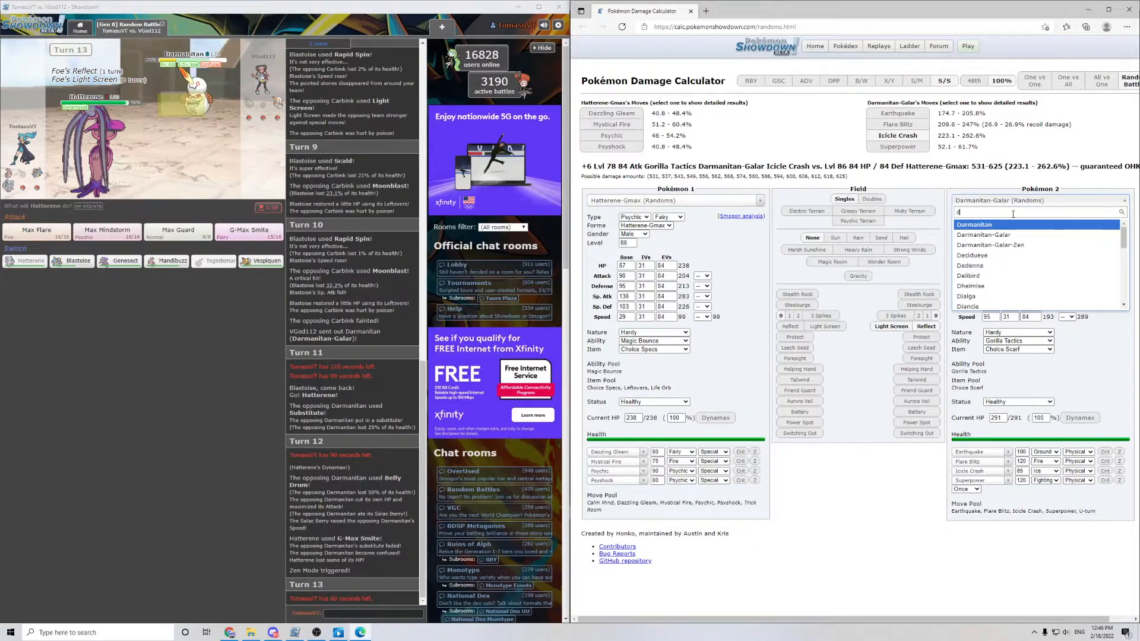
Step: Set Pokémon 2 to Darmanitan-Galar-Zen at +6 Attack against a dynamaxed Hatterene
click(988, 244)
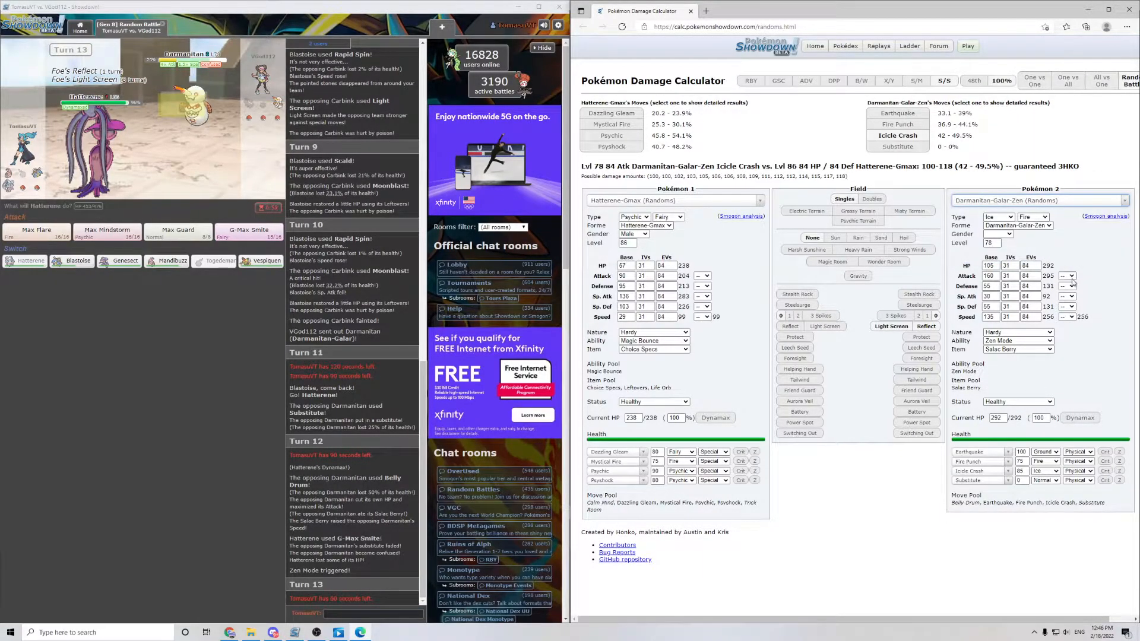
click(1067, 275)
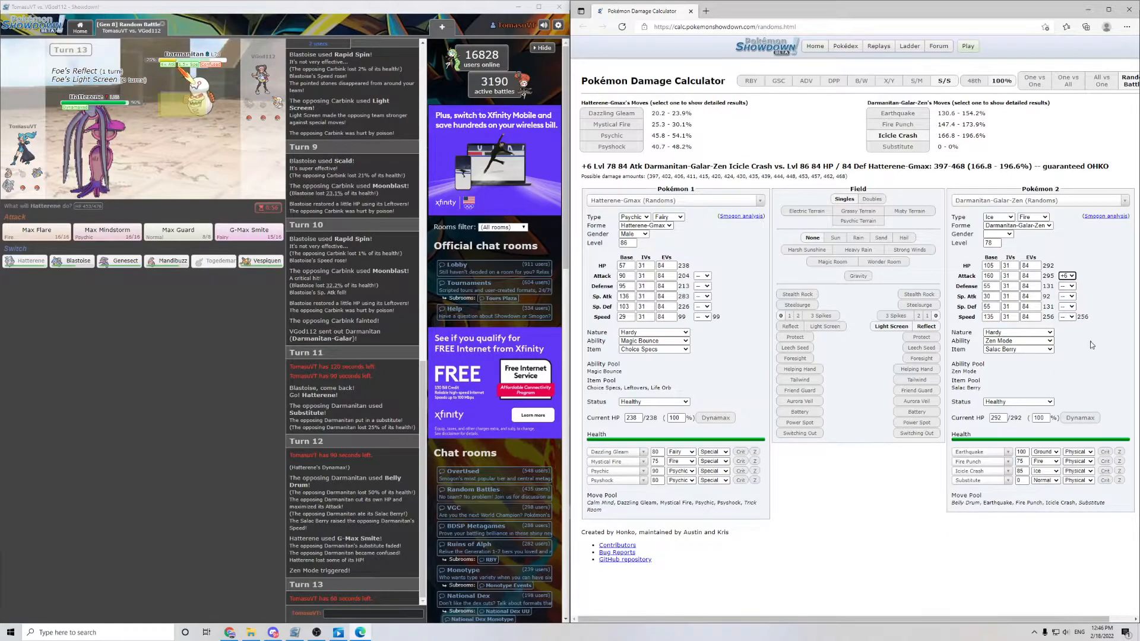
click(714, 416)
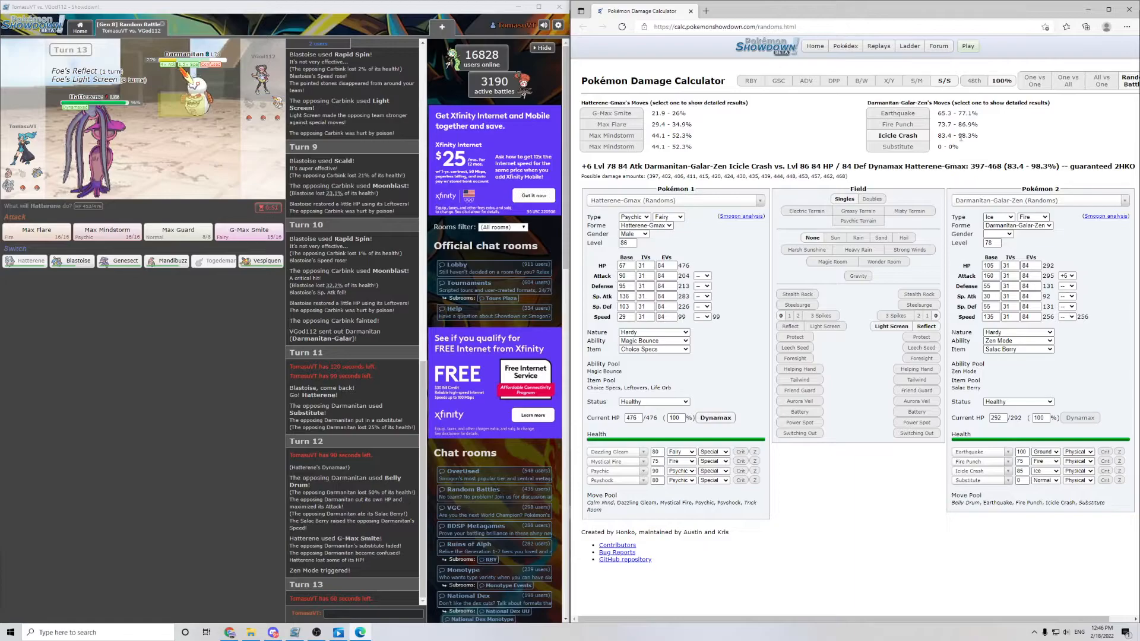
mouse_move(181, 335)
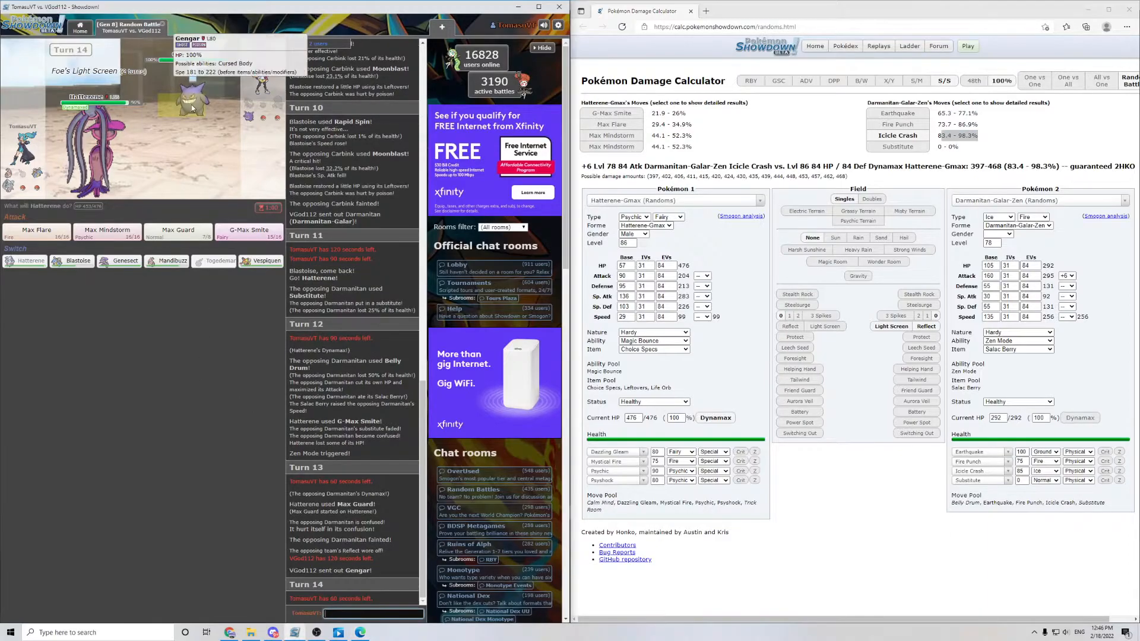
mouse_move(248, 234)
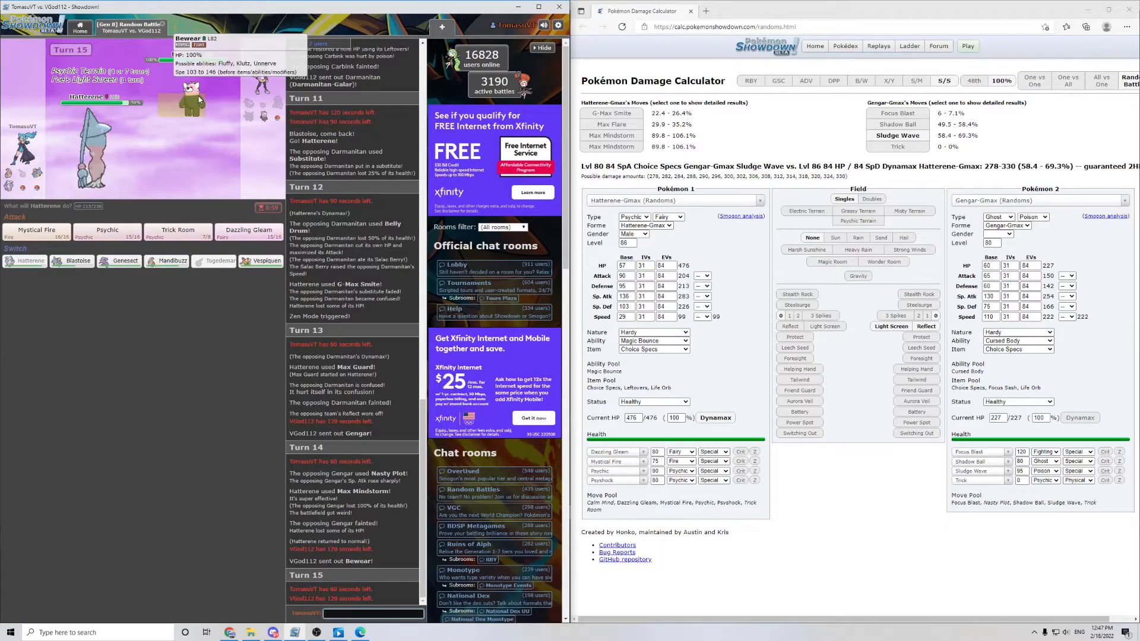
Step: Use Hatterene's Max move in battle to push past the opposing team
click(107, 230)
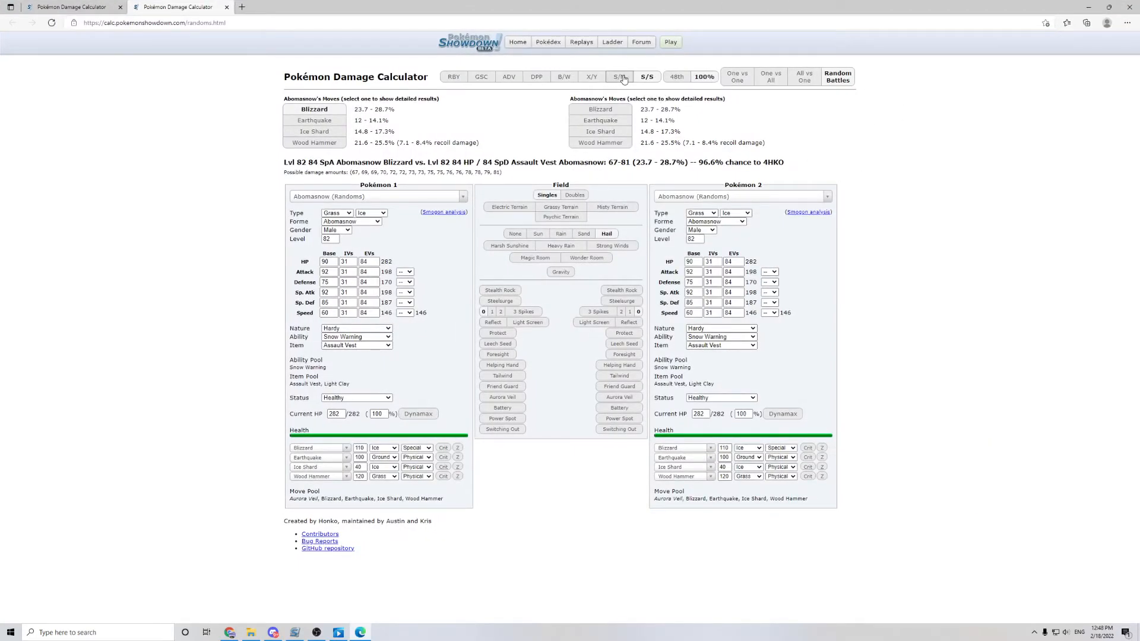
Step: Switch the new damage calculator to the B/W generation
click(619, 76)
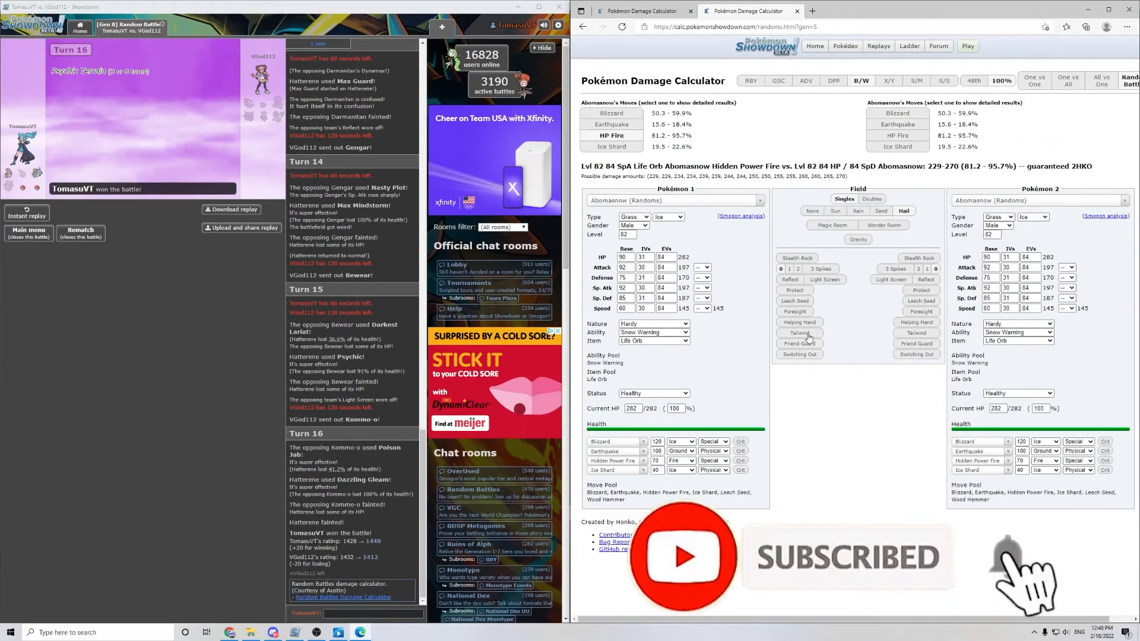
Step: Bring up the Pokémon 1 species list in the Gen 5 calculator
click(670, 199)
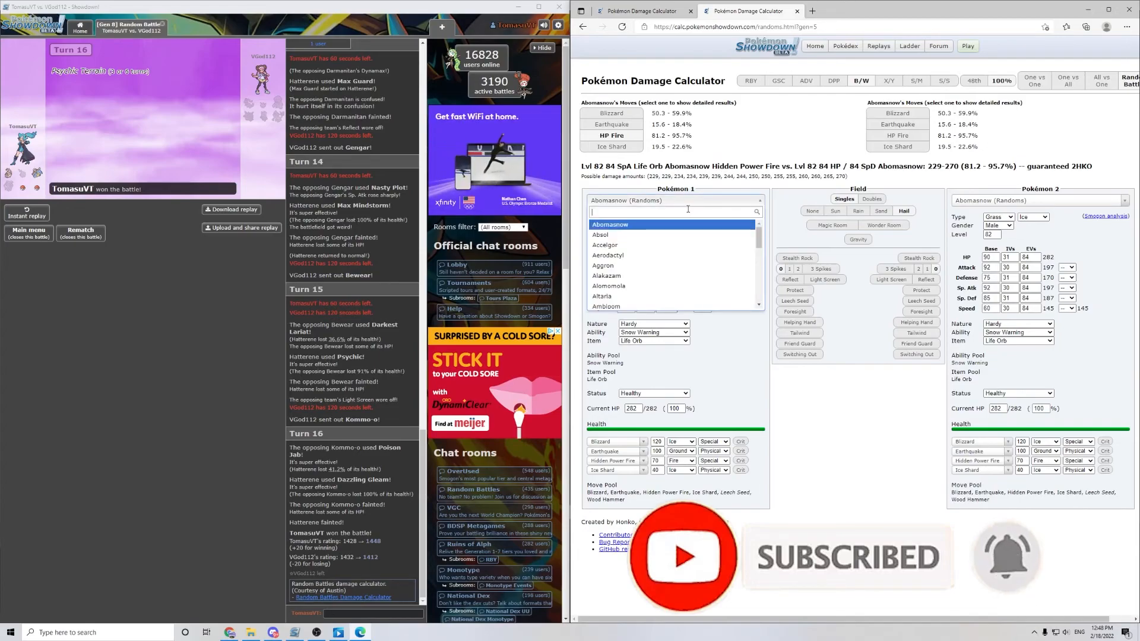